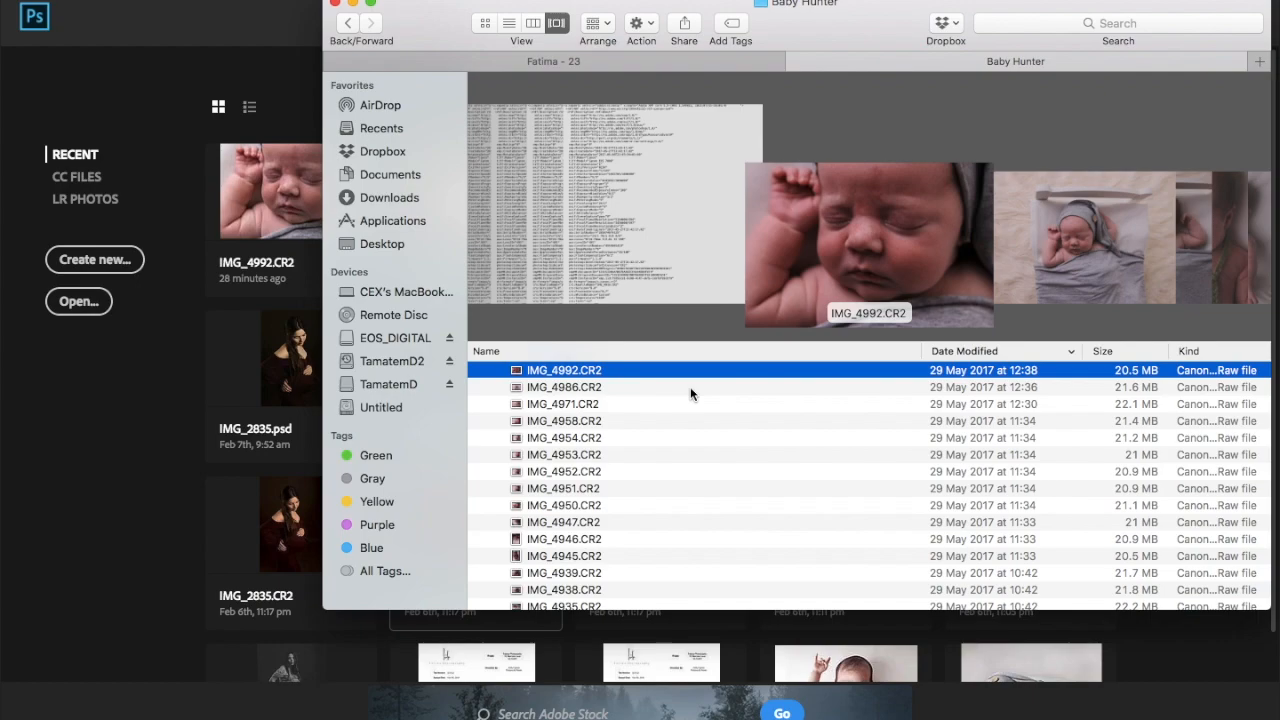
mouse_move(677, 372)
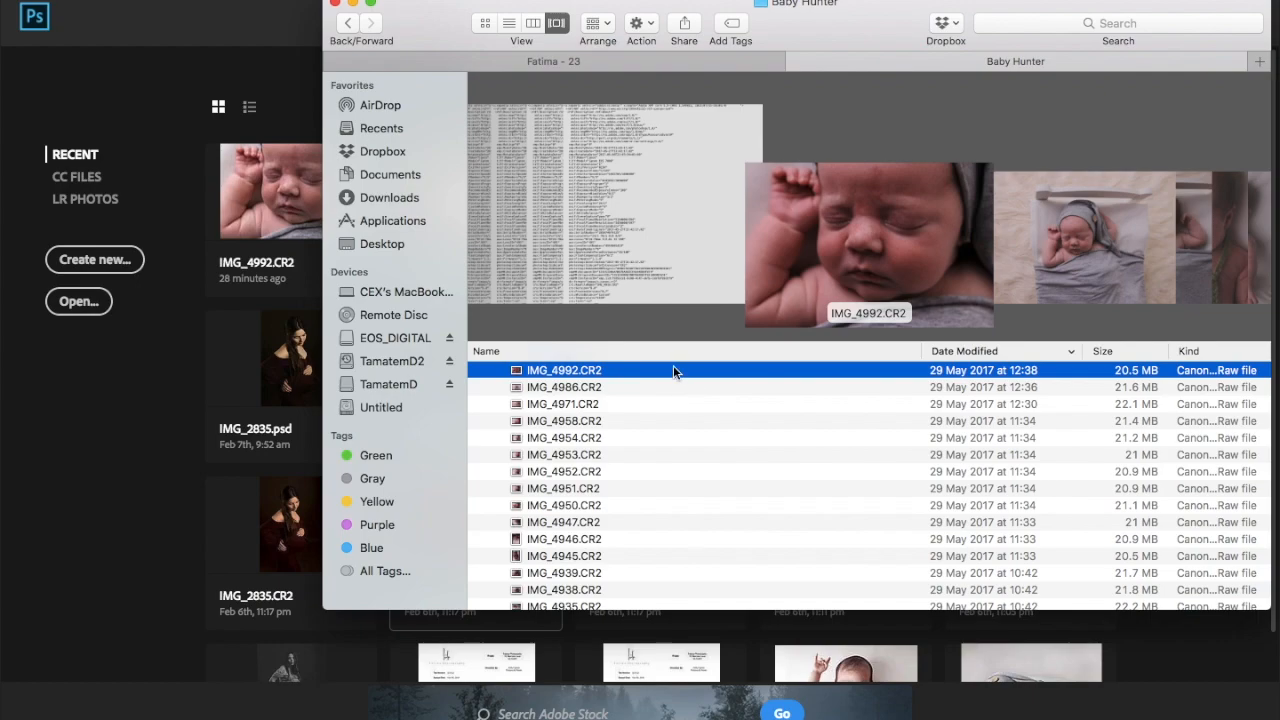
mouse_move(638, 378)
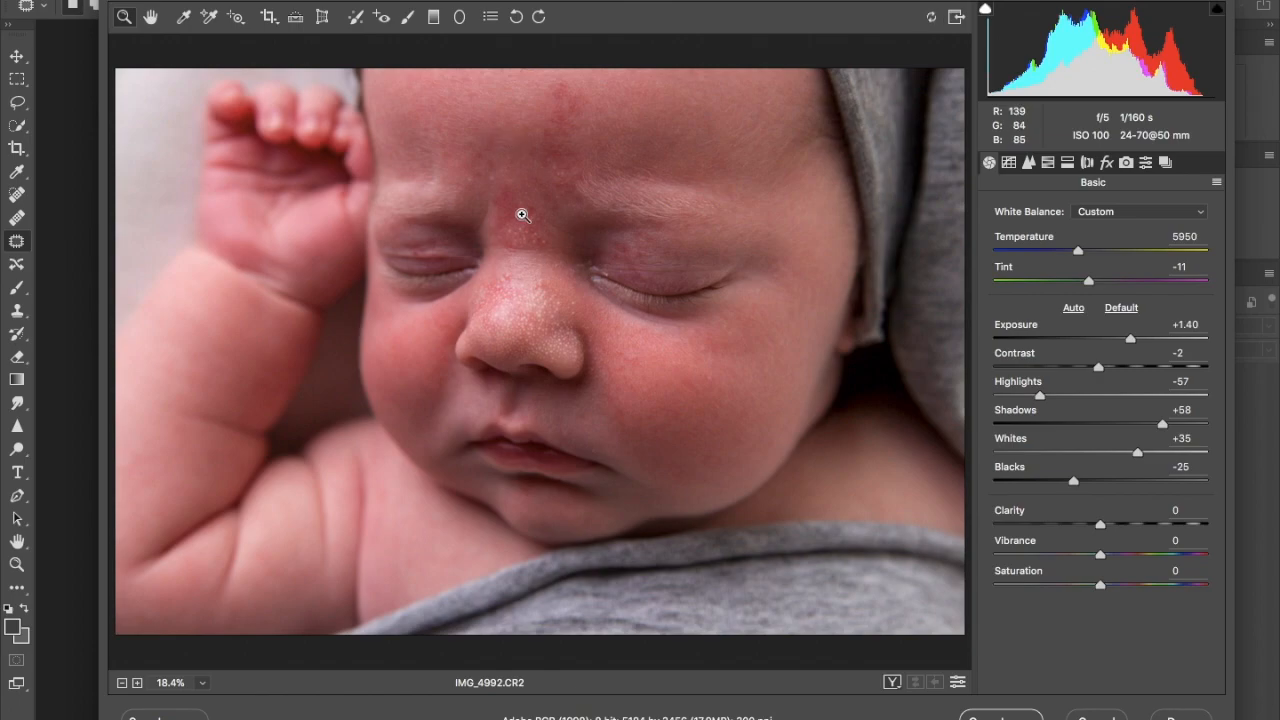
mouse_move(511, 209)
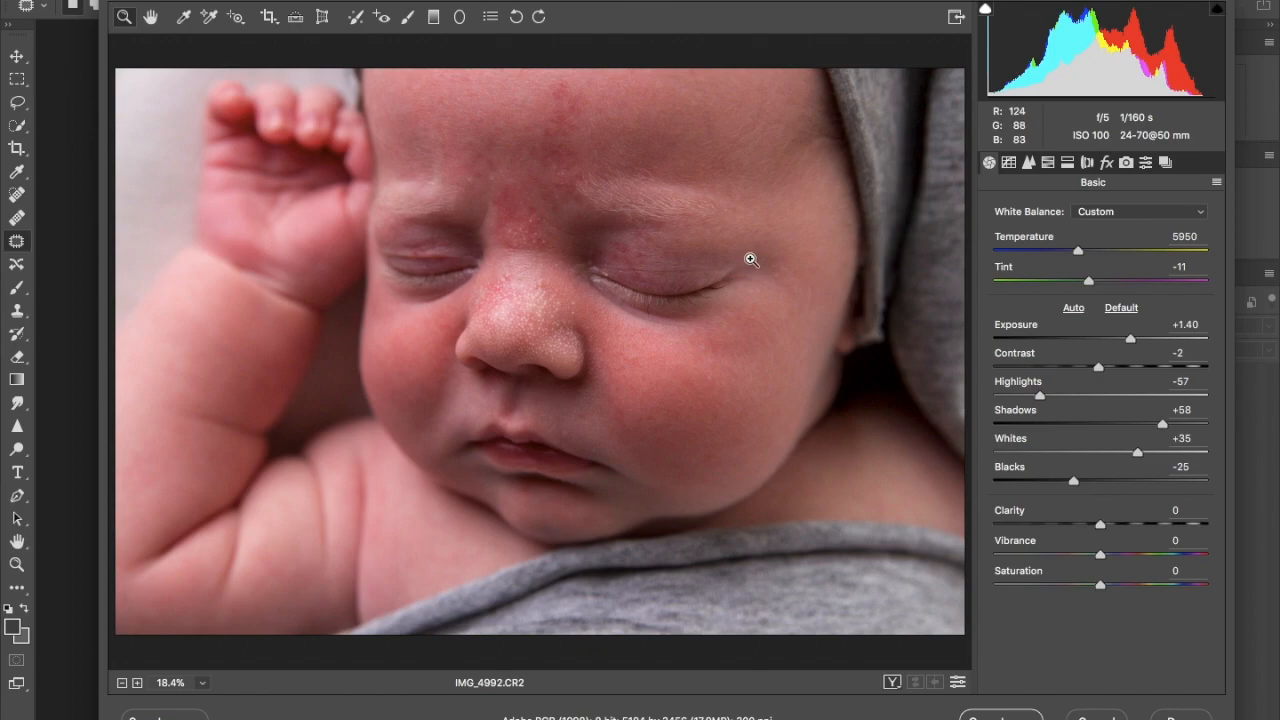
mouse_move(1005, 285)
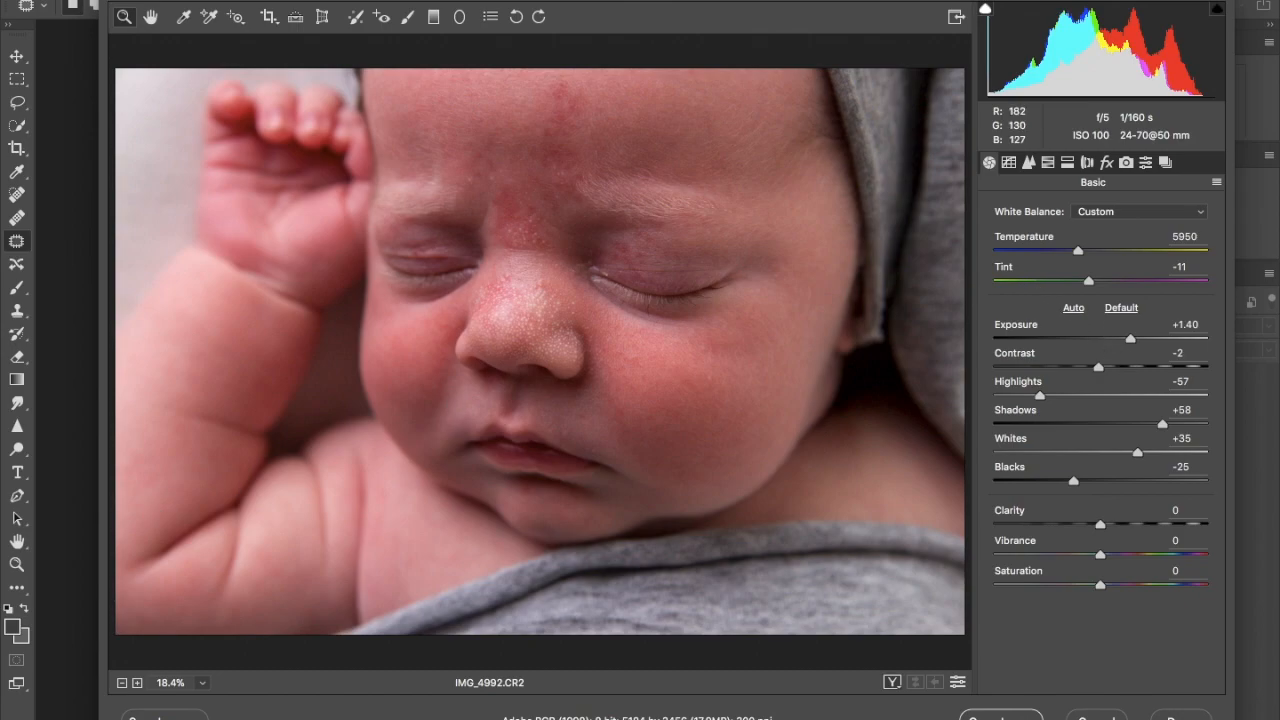
mouse_move(373, 486)
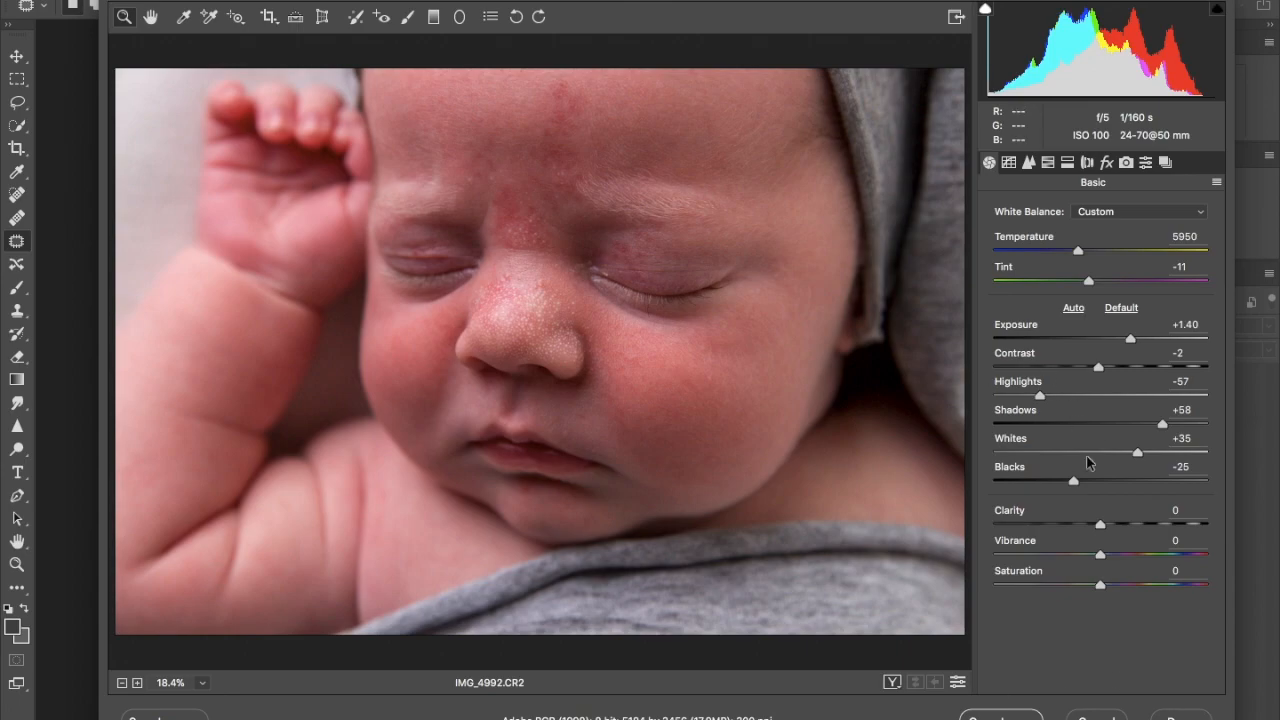
mouse_move(994, 312)
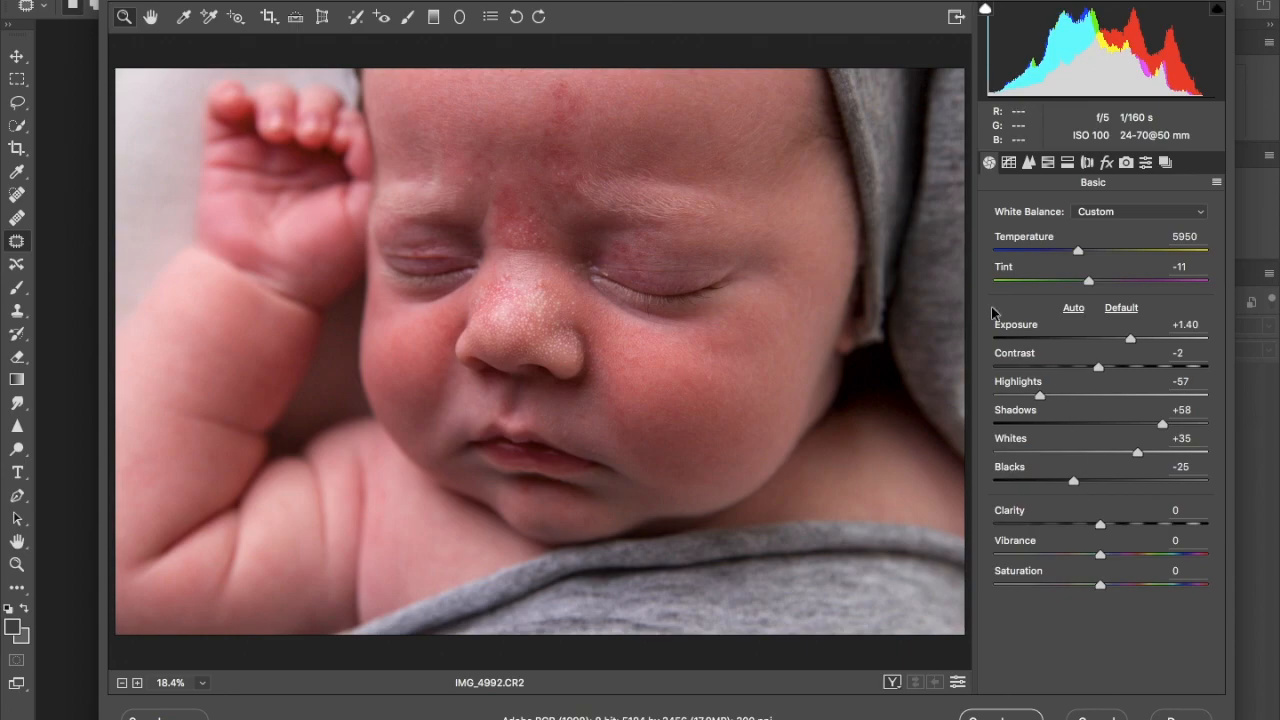
mouse_move(994, 313)
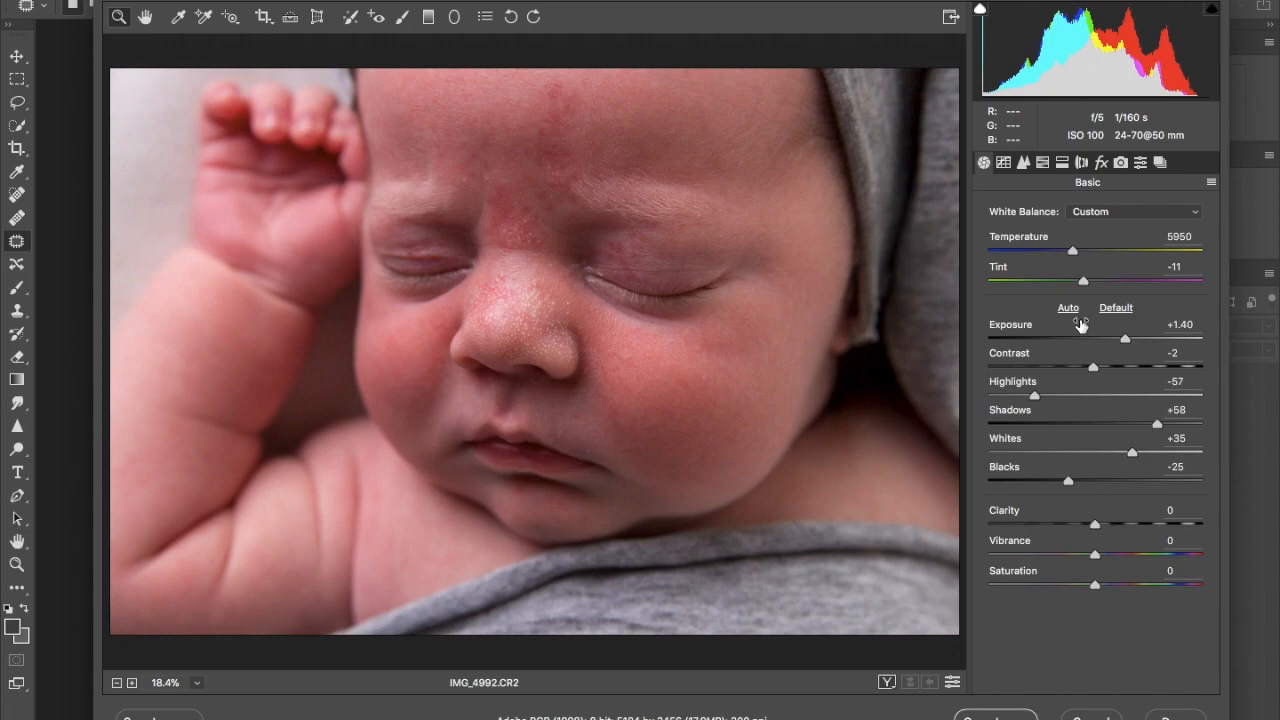
mouse_move(1115, 345)
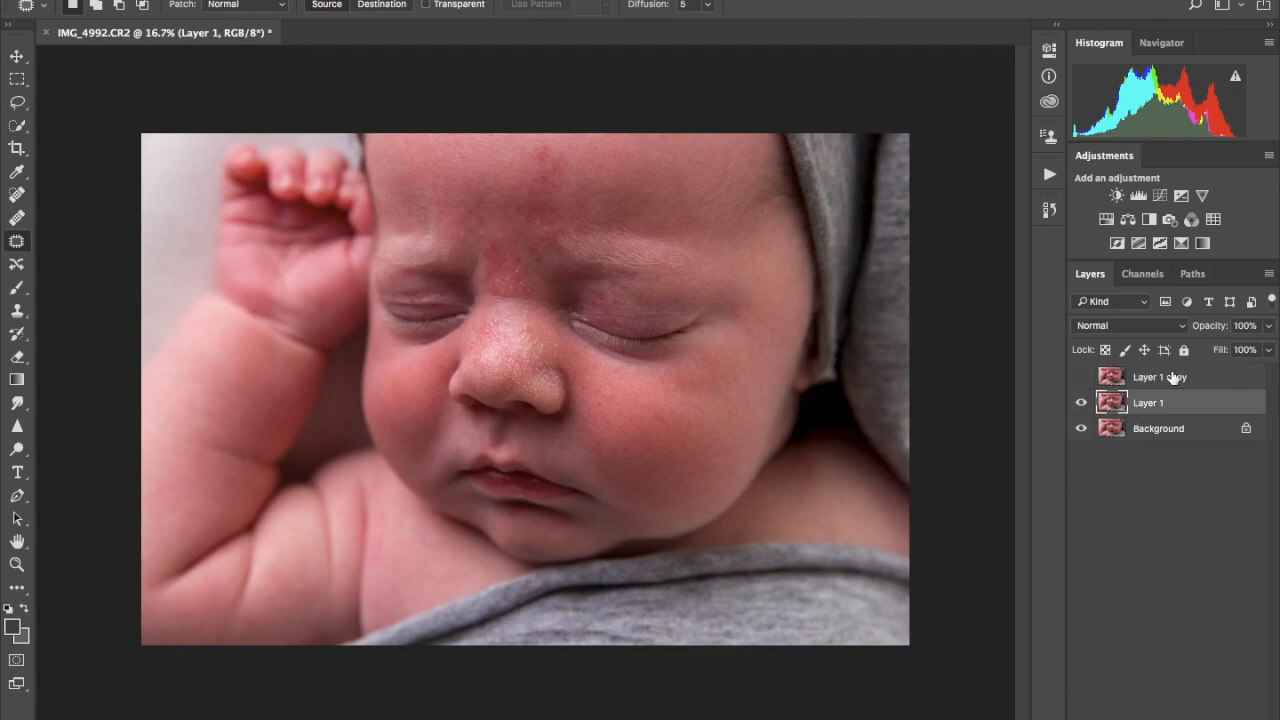
Step: Preview a Gaussian Blur on Layer 1, framing the nose and eyes, with a 6.6 px radius
left_click(1081, 377)
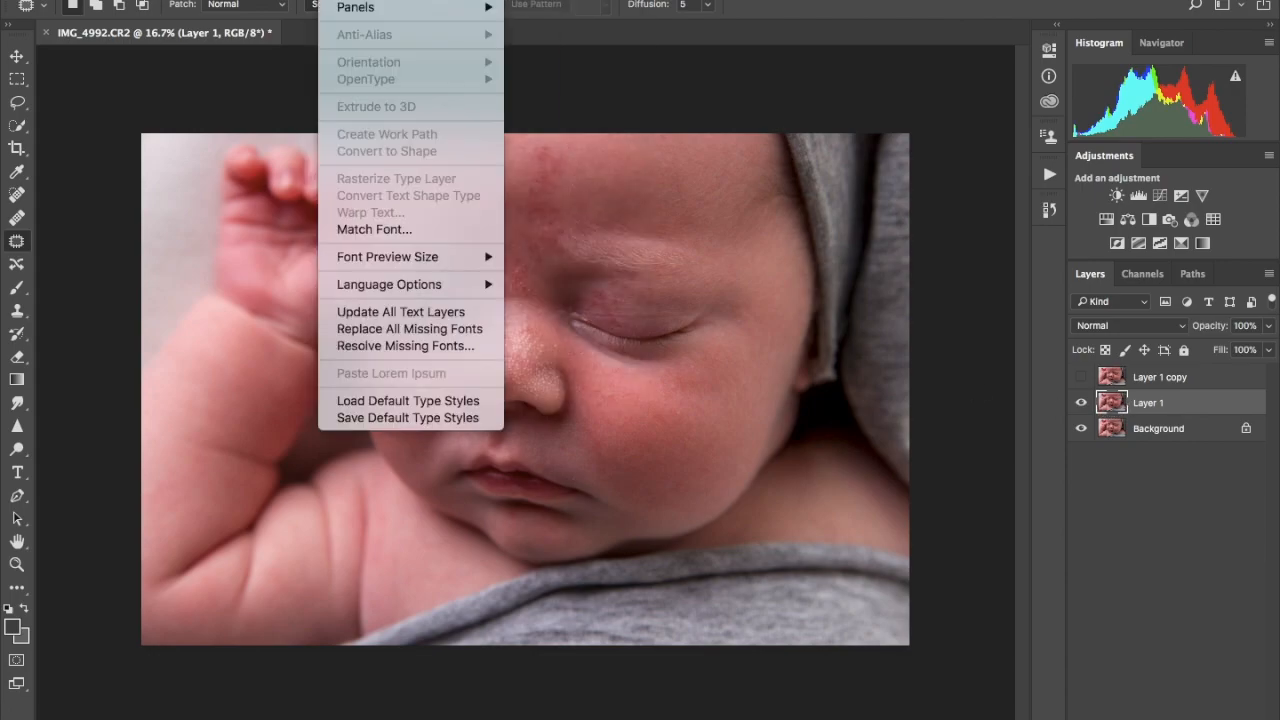
left_click(285, 5)
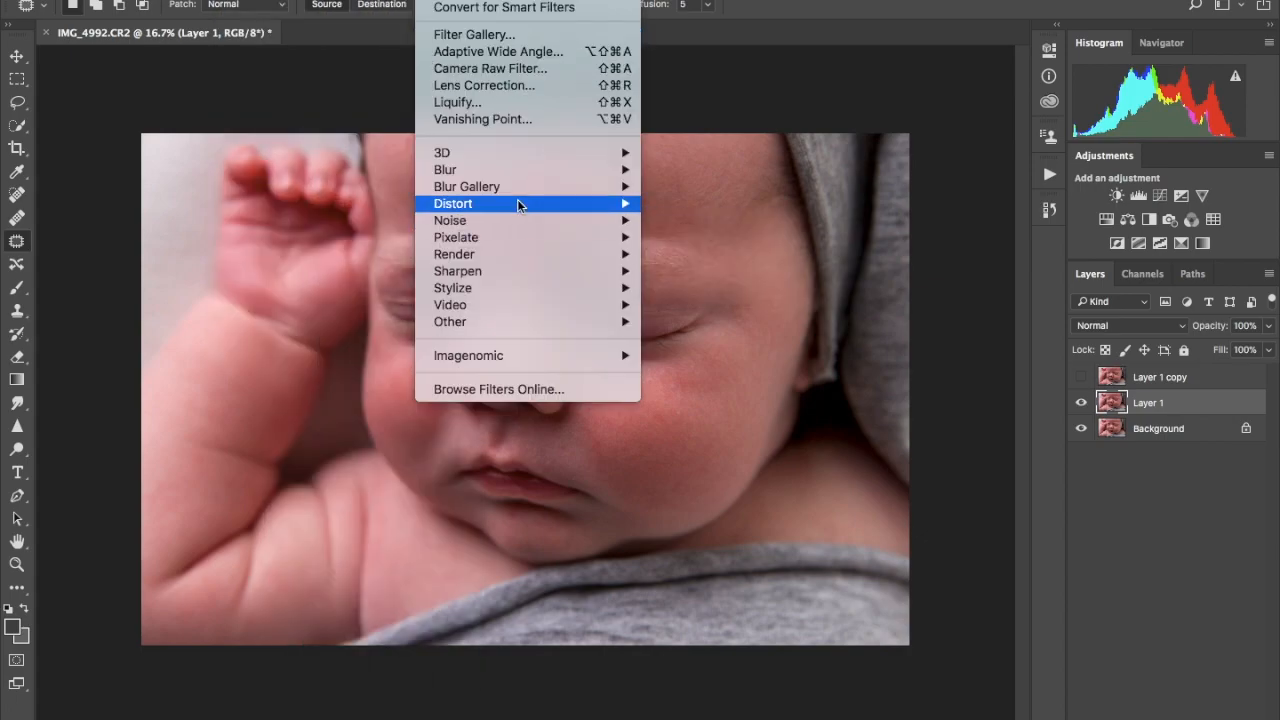
mouse_move(445, 169)
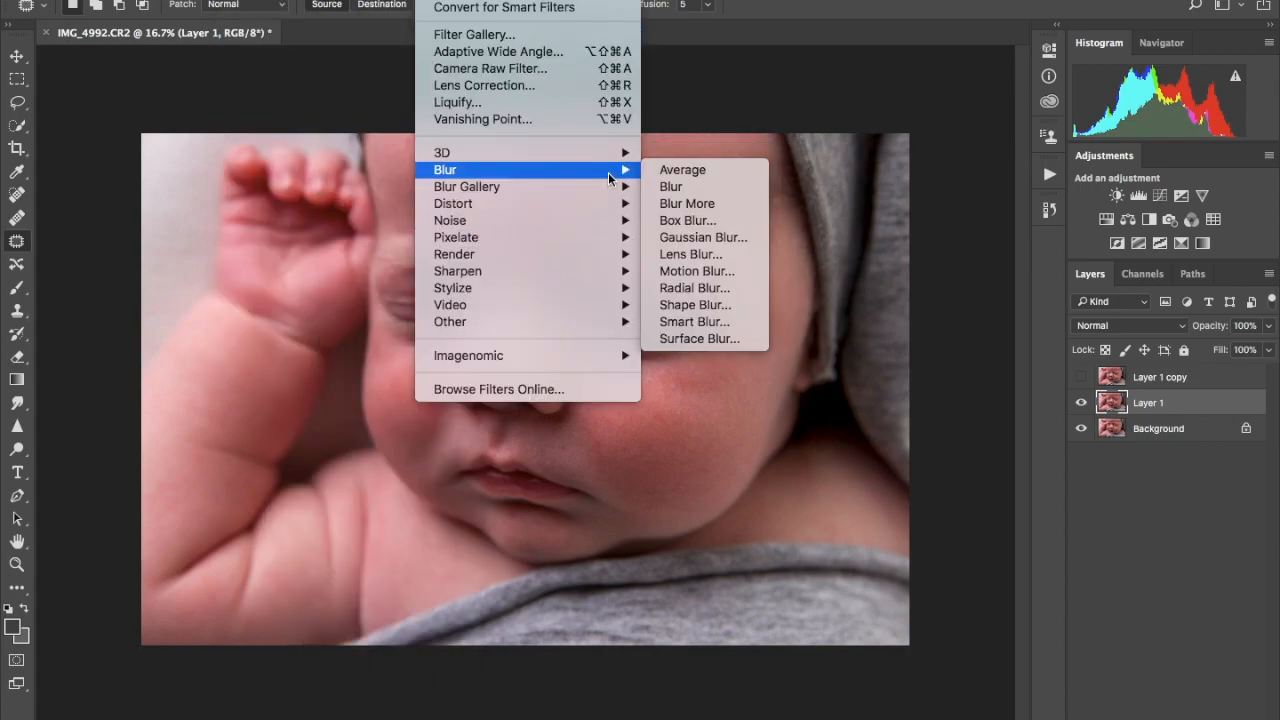
left_click(703, 237)
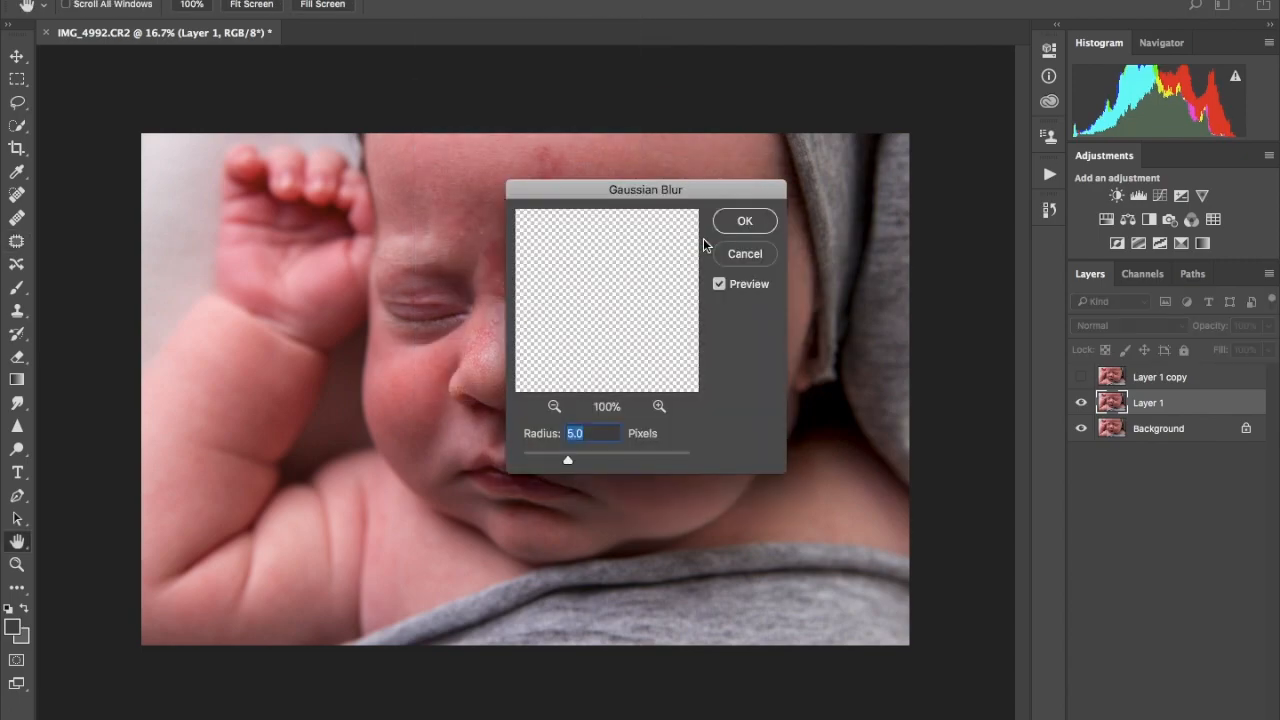
left_click(553, 406)
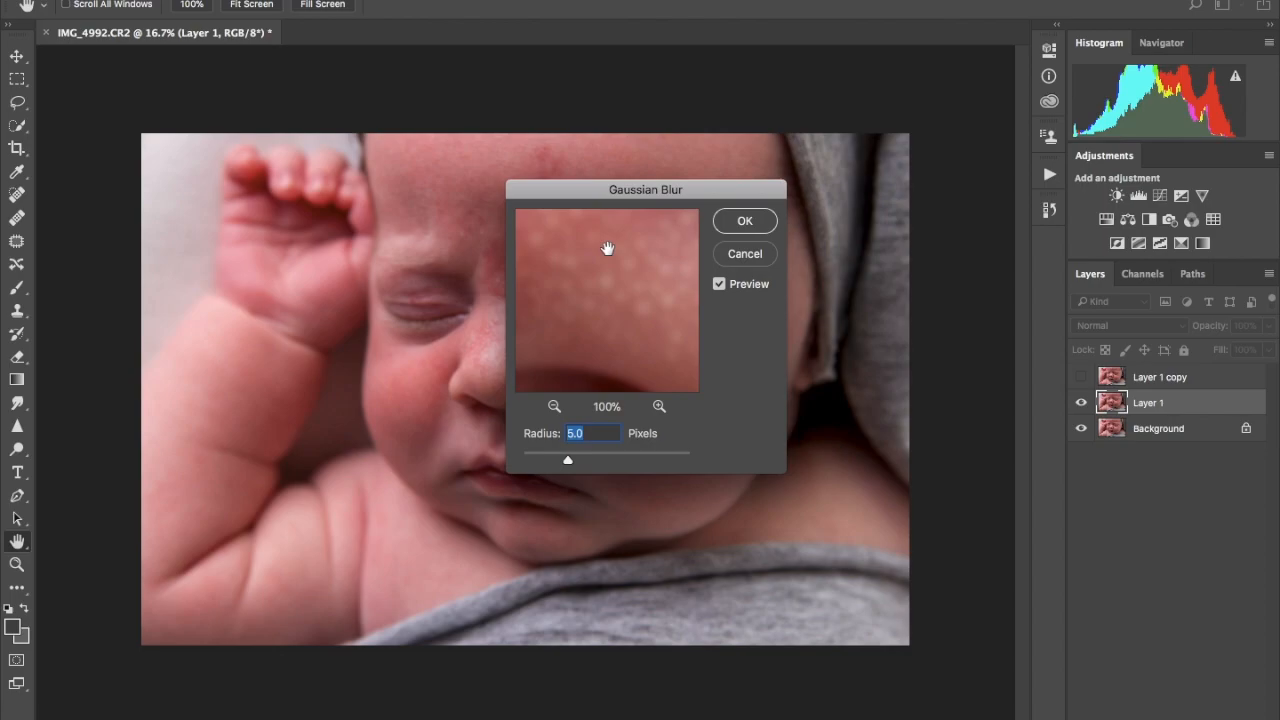
mouse_move(573, 269)
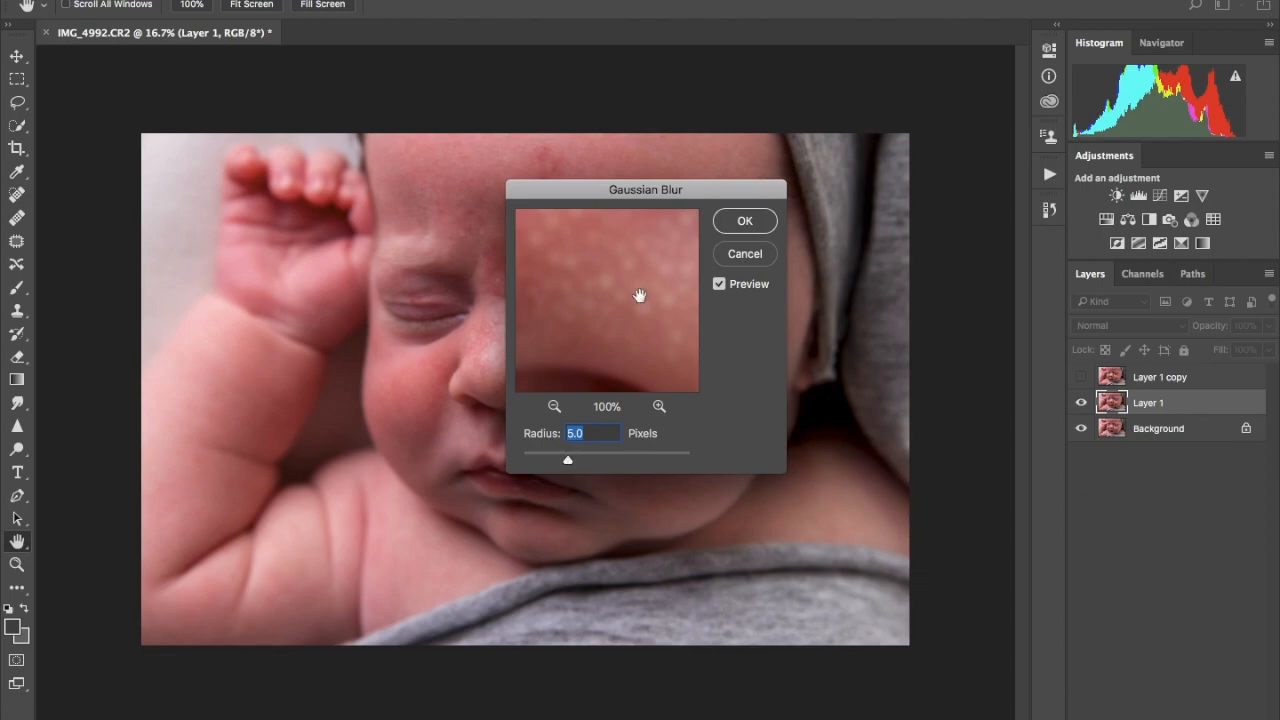
left_click(554, 406)
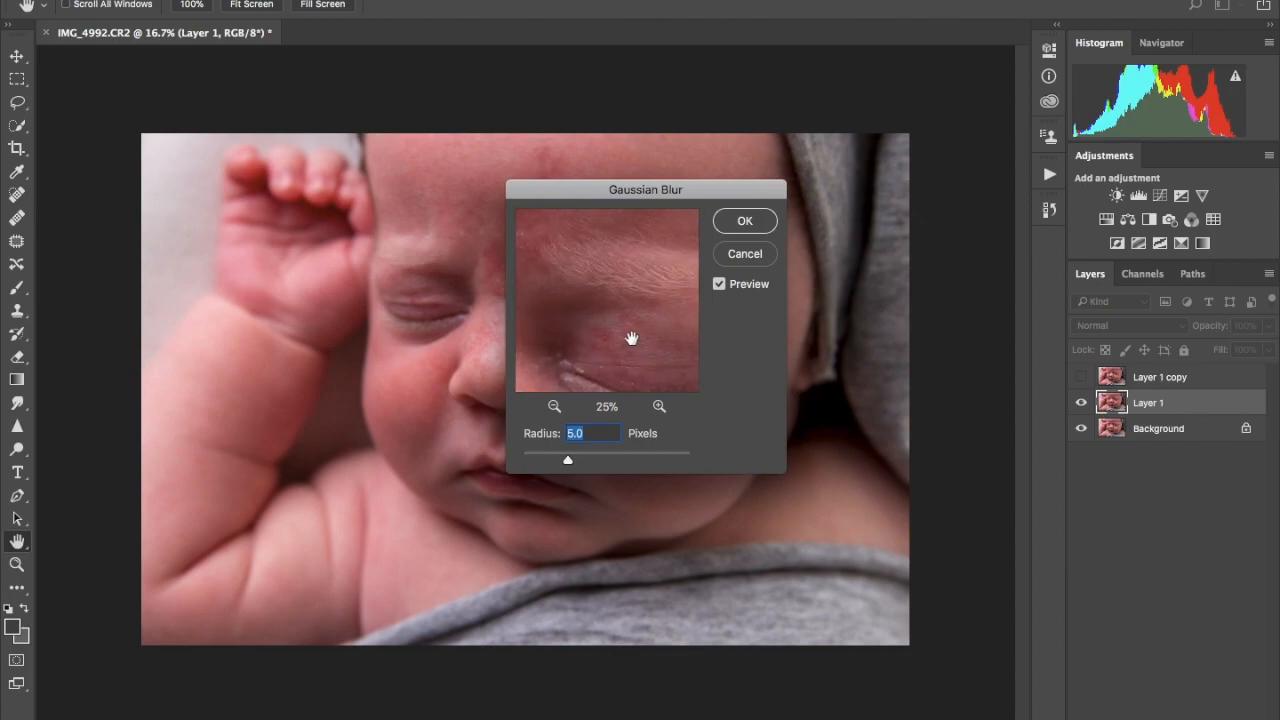
left_click_drag(630, 338, 535, 241)
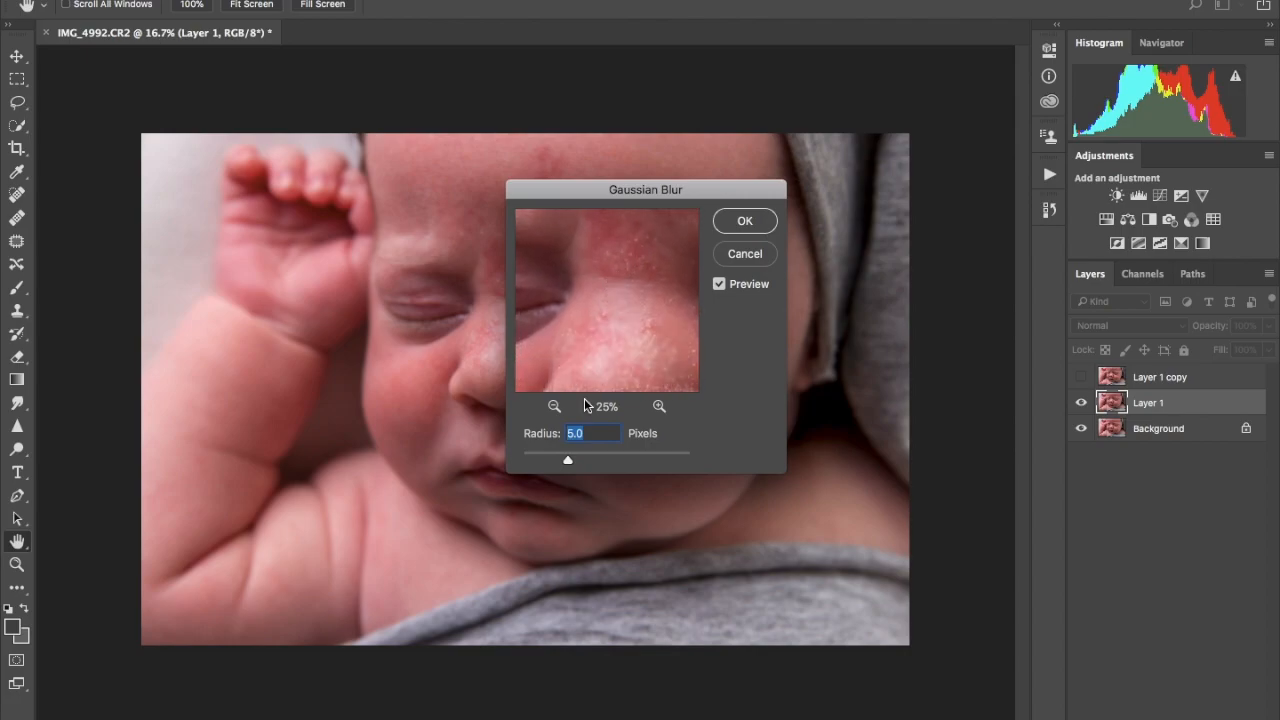
left_click_drag(567, 460, 555, 460)
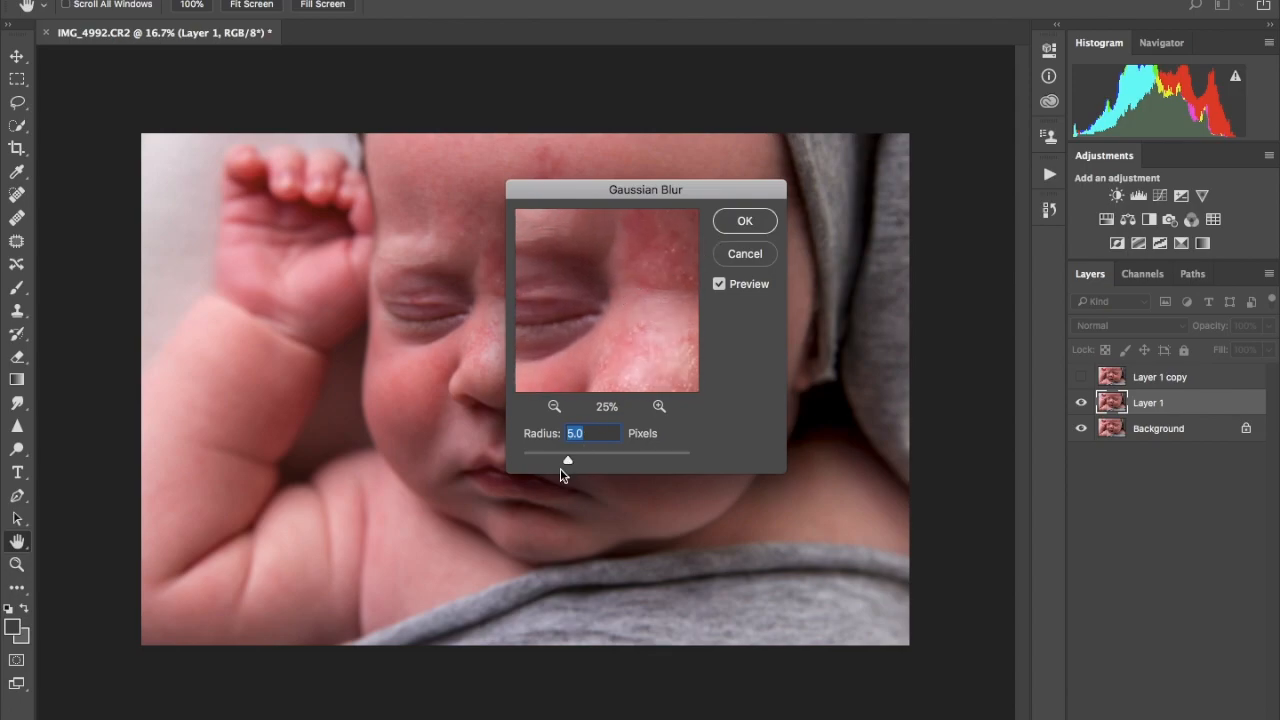
left_click_drag(567, 460, 580, 460)
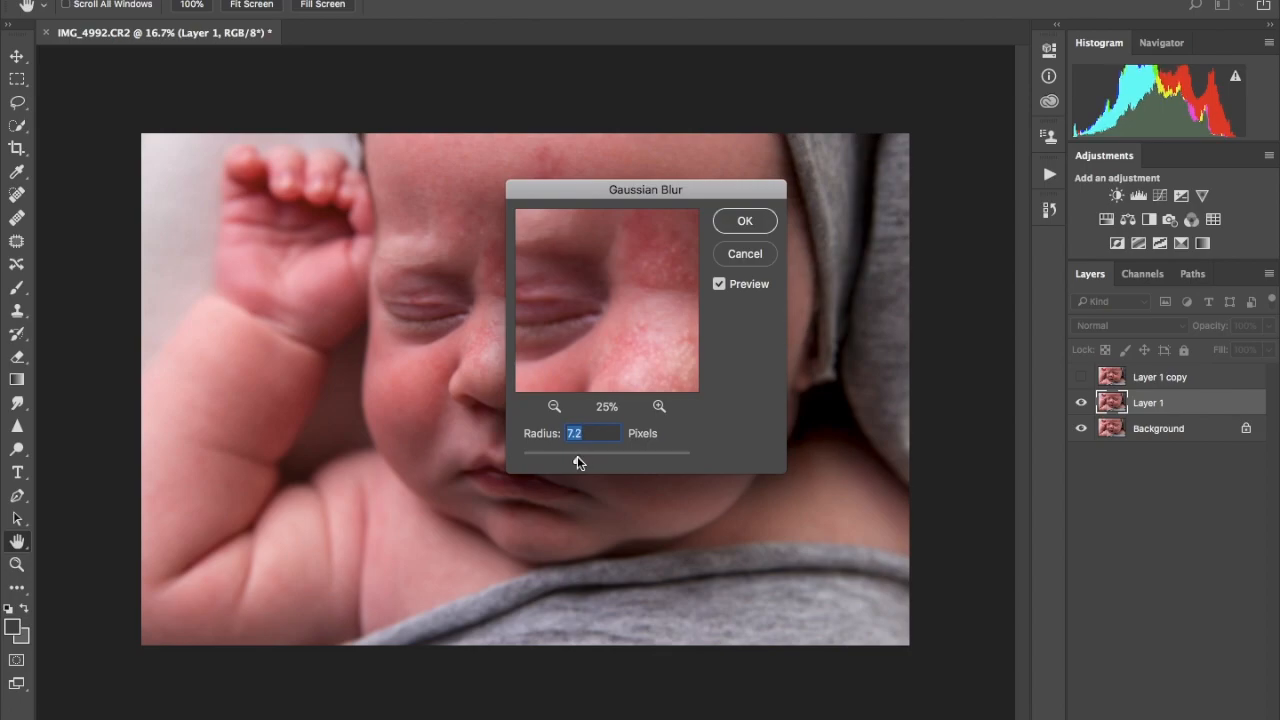
type("6.6")
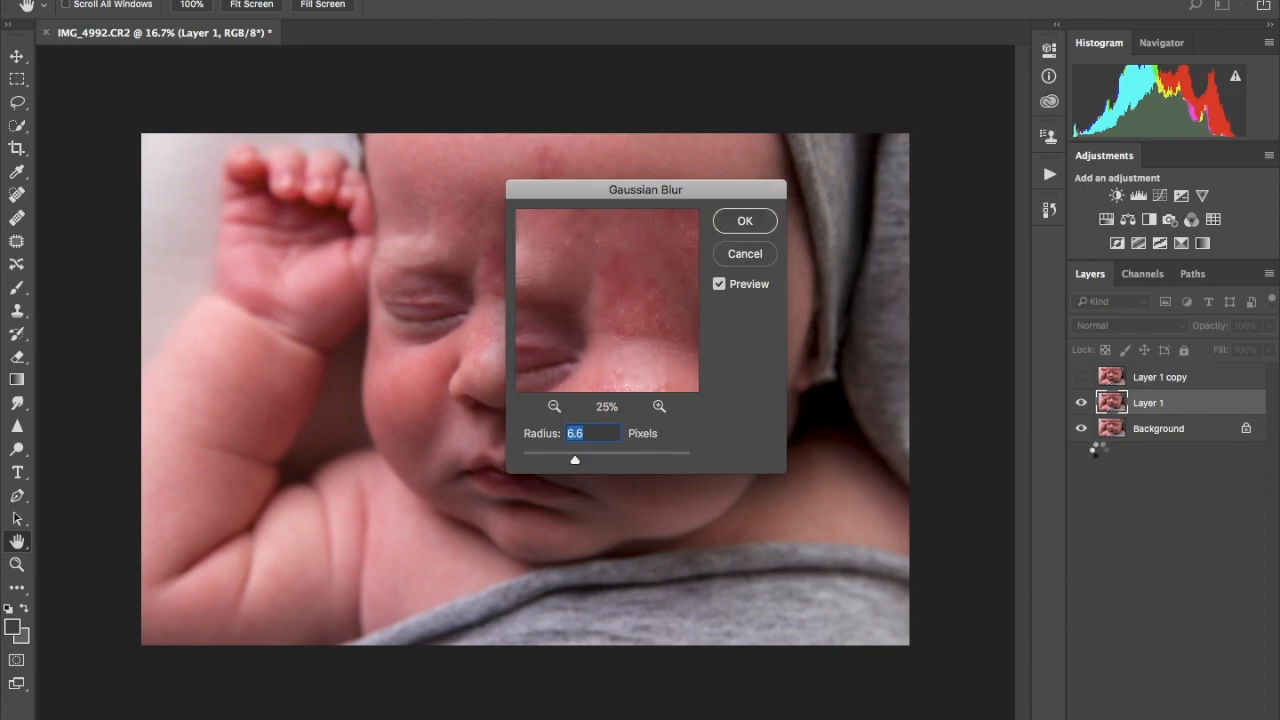
Step: Commit the blur, then Apply Image on Layer 1 copy: subtract Layer 1, Scale 2, Offset 128
left_click(744, 221)
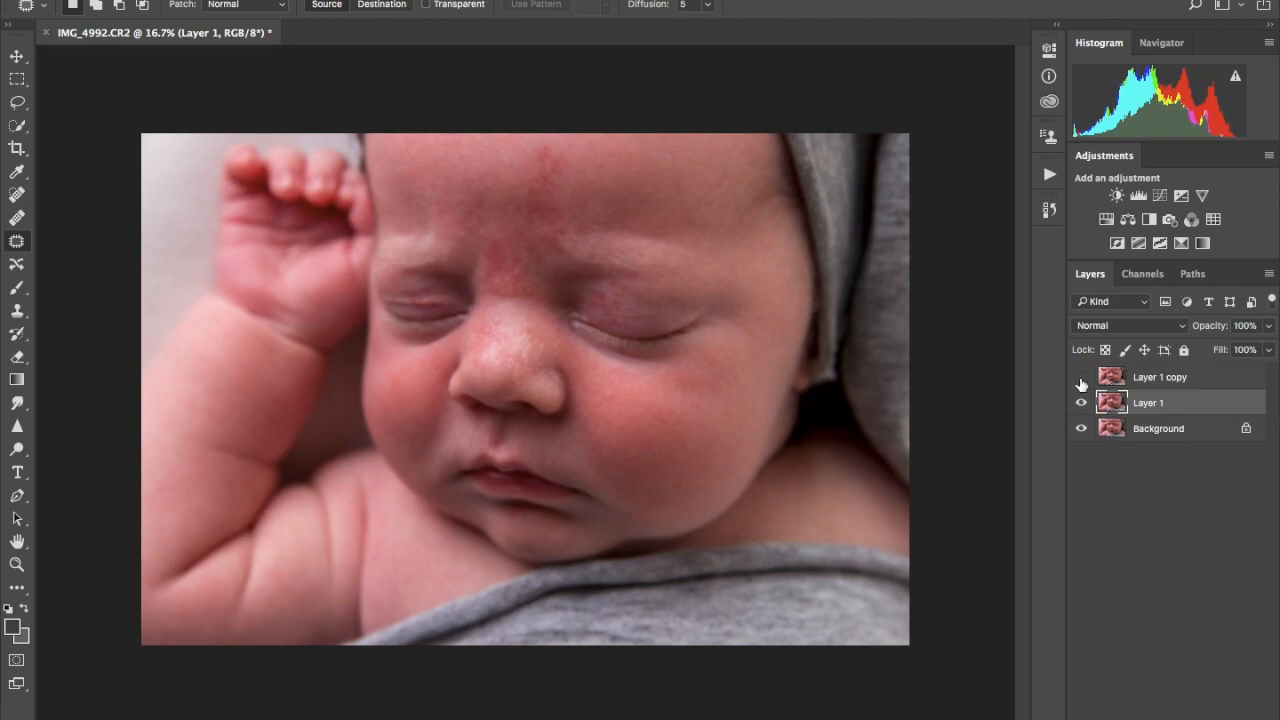
left_click(1160, 376)
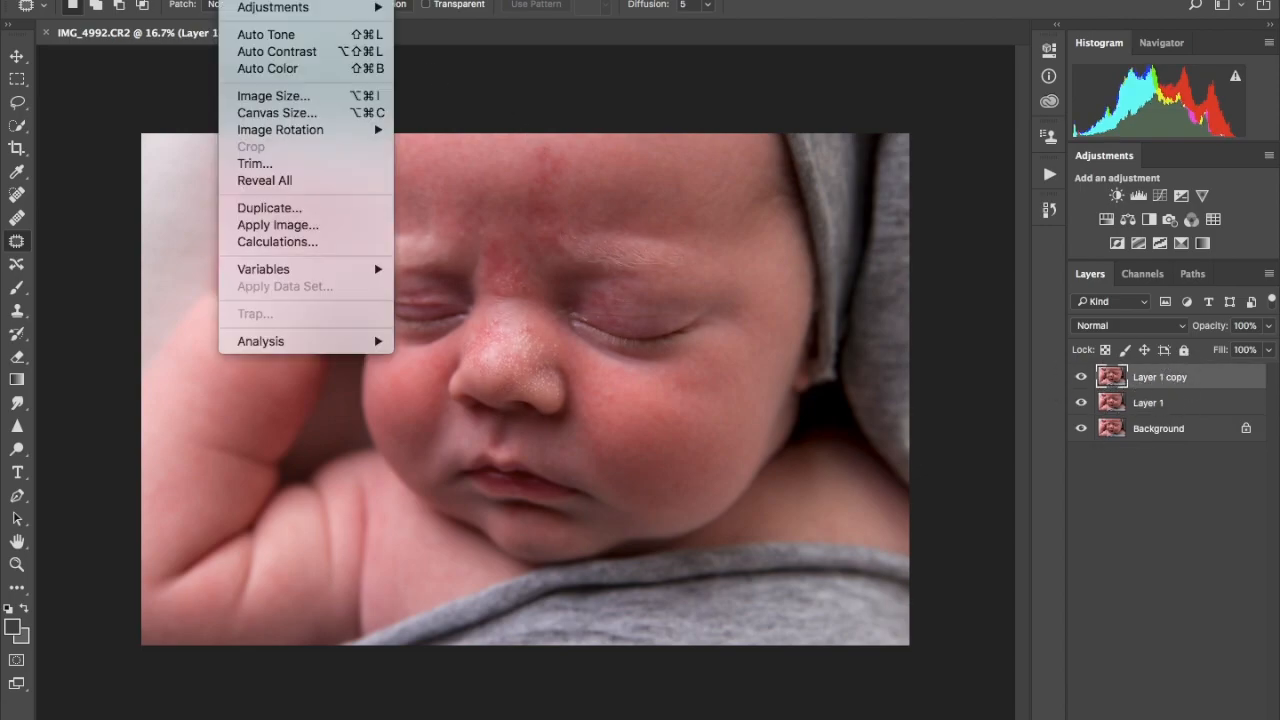
left_click(277, 224)
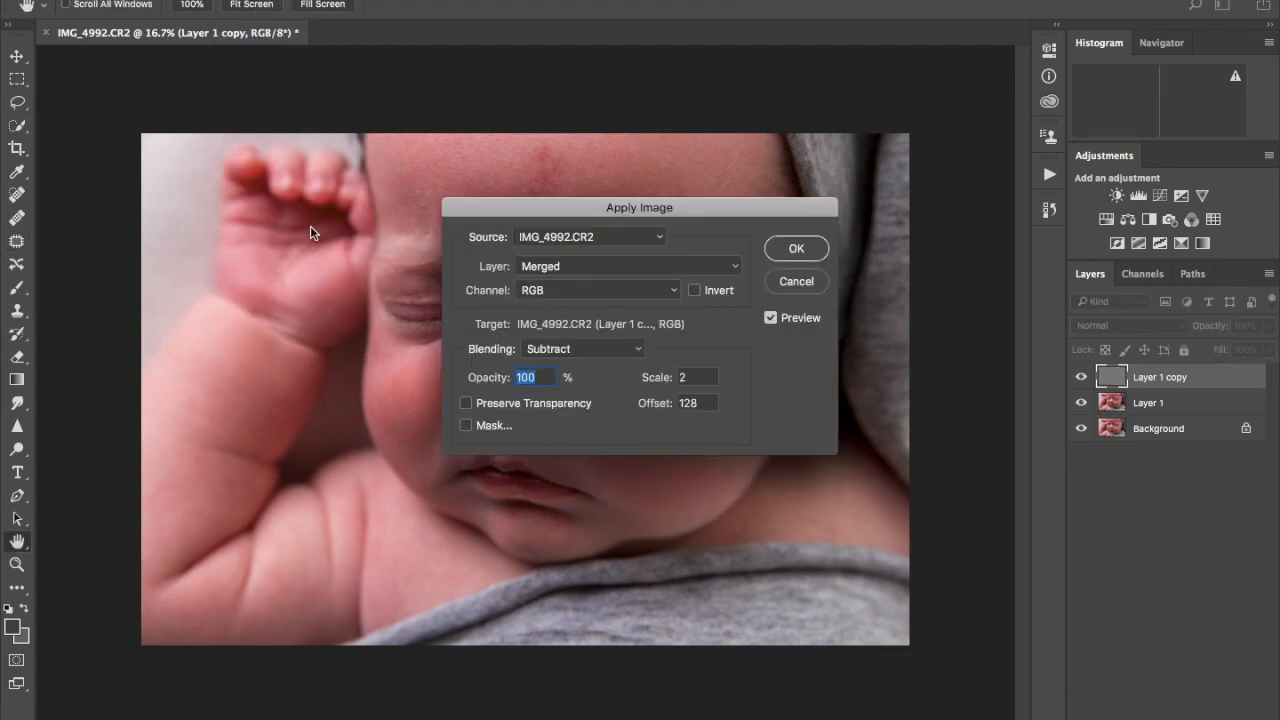
left_click(630, 266)
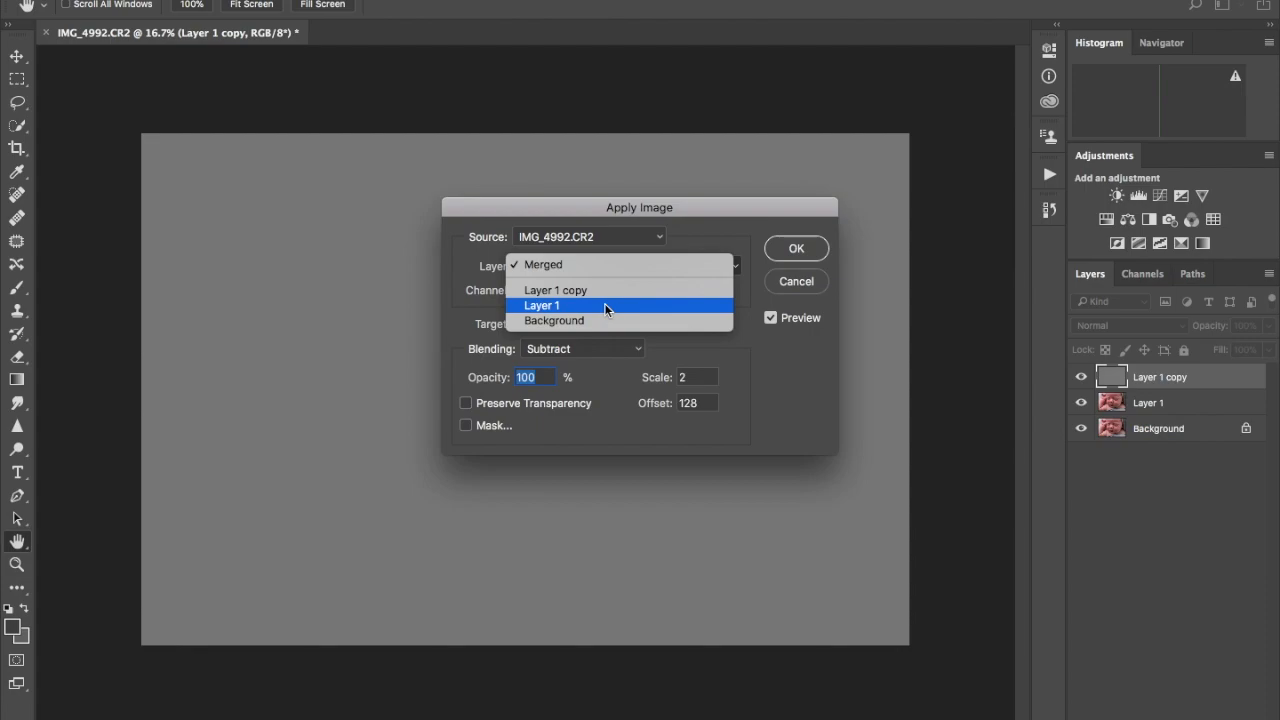
left_click(541, 305)
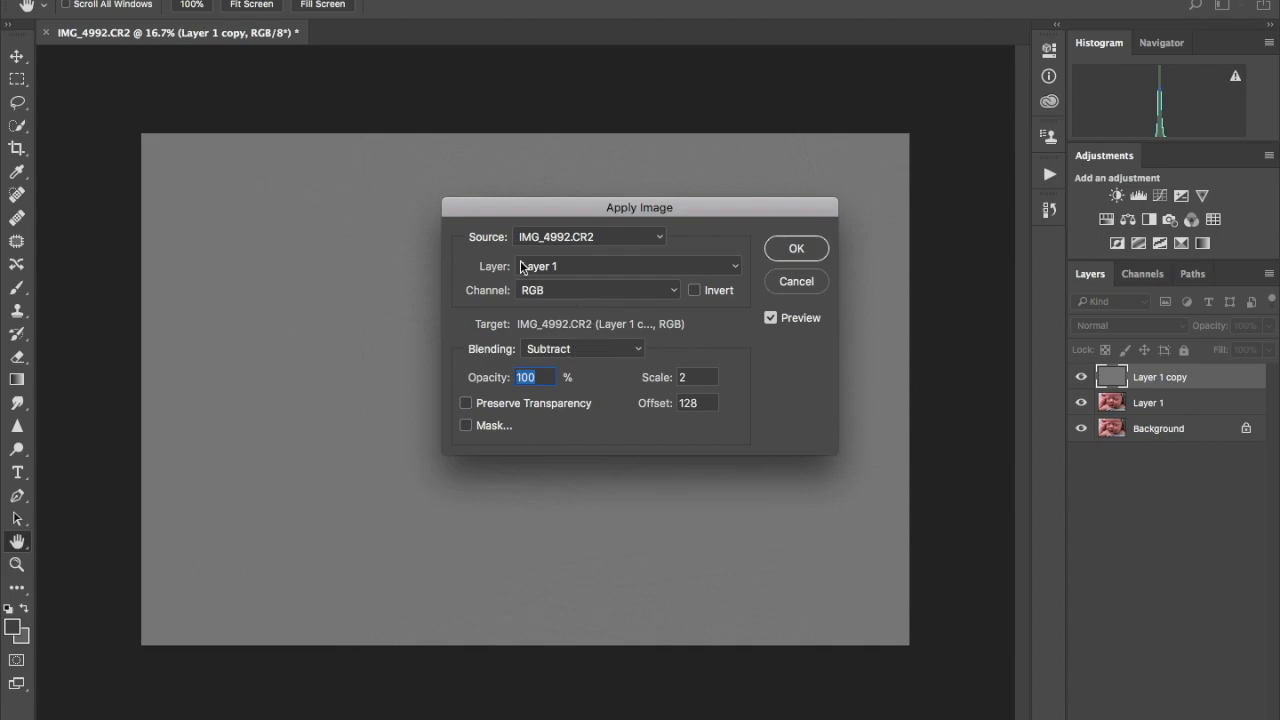
left_click_drag(639, 207, 872, 221)
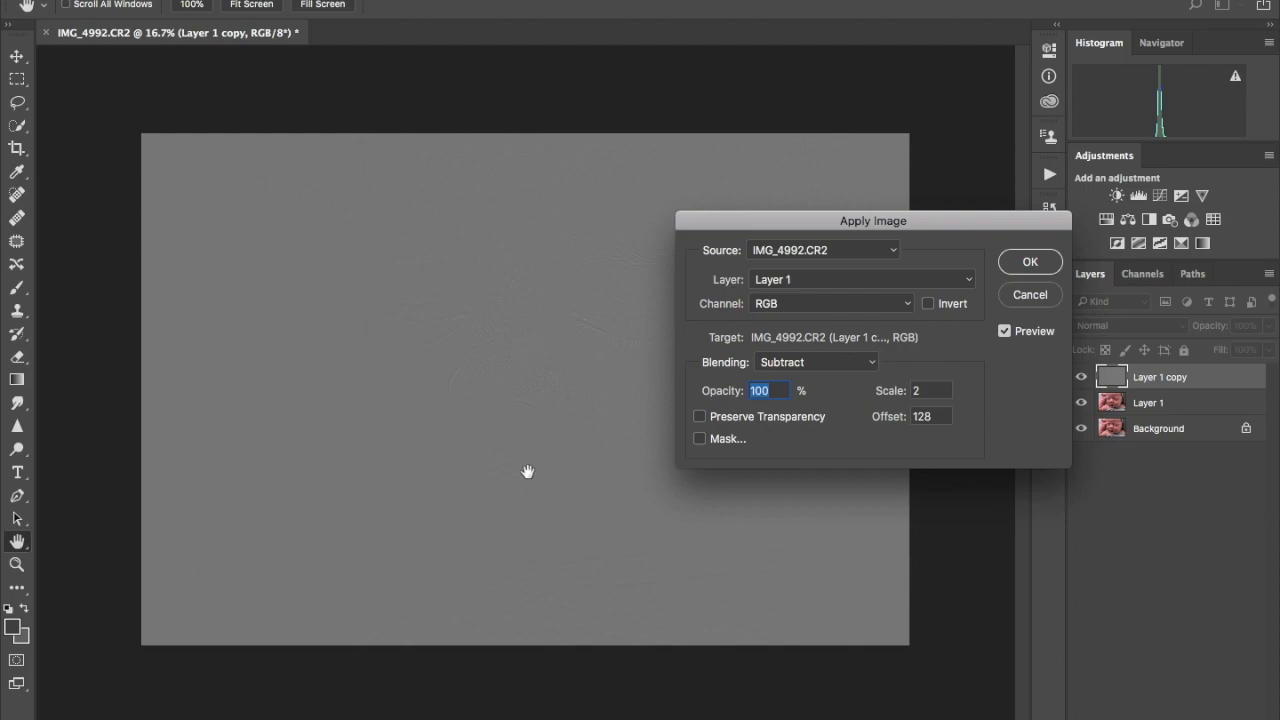
mouse_move(406, 333)
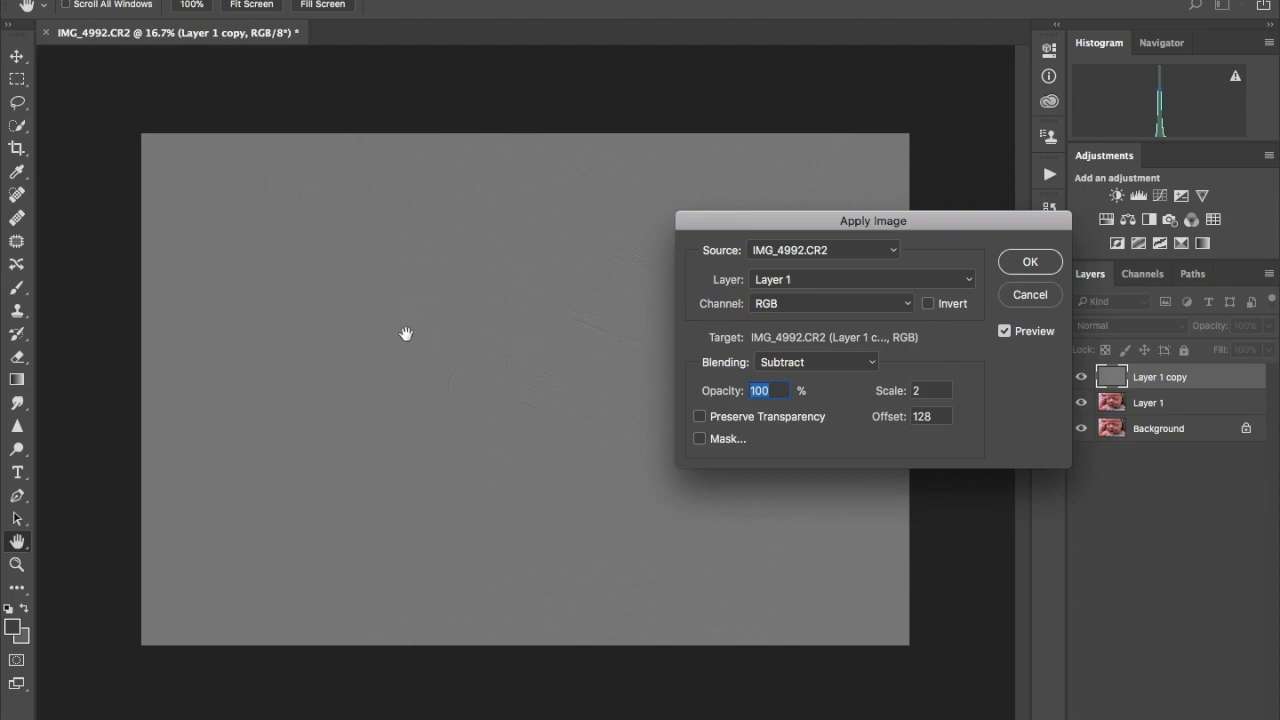
mouse_move(434, 374)
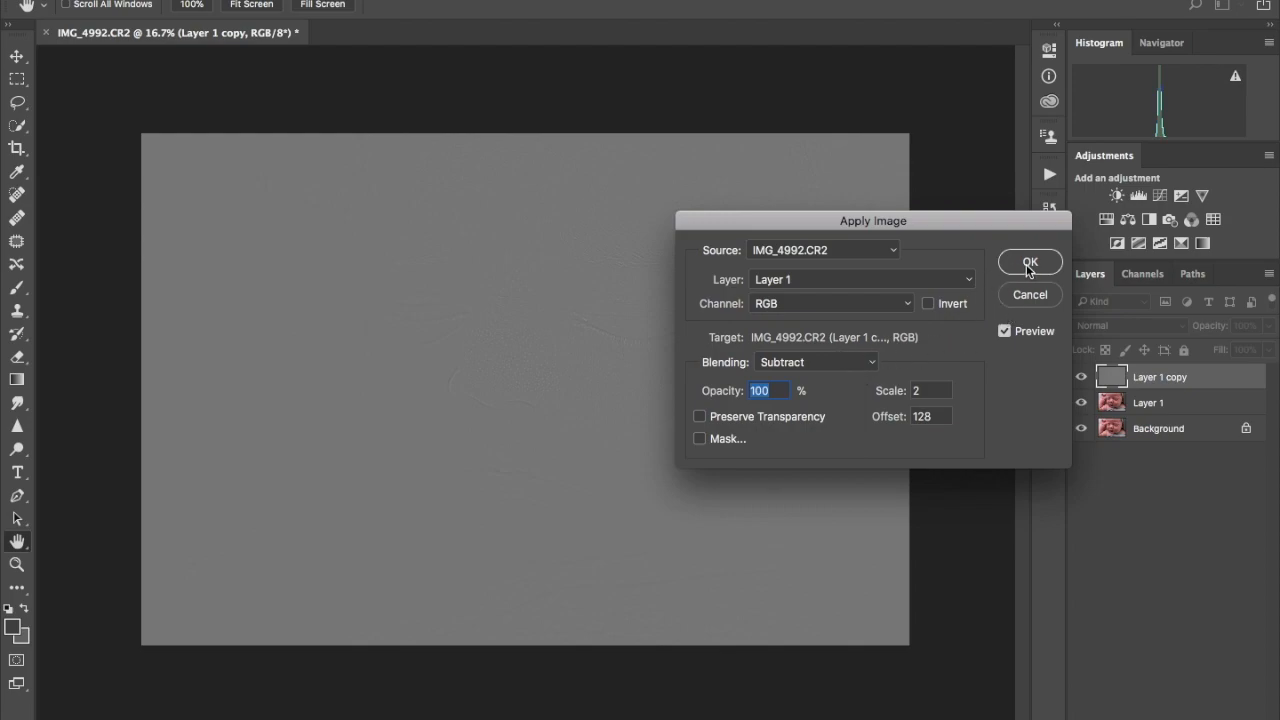
mouse_move(559, 345)
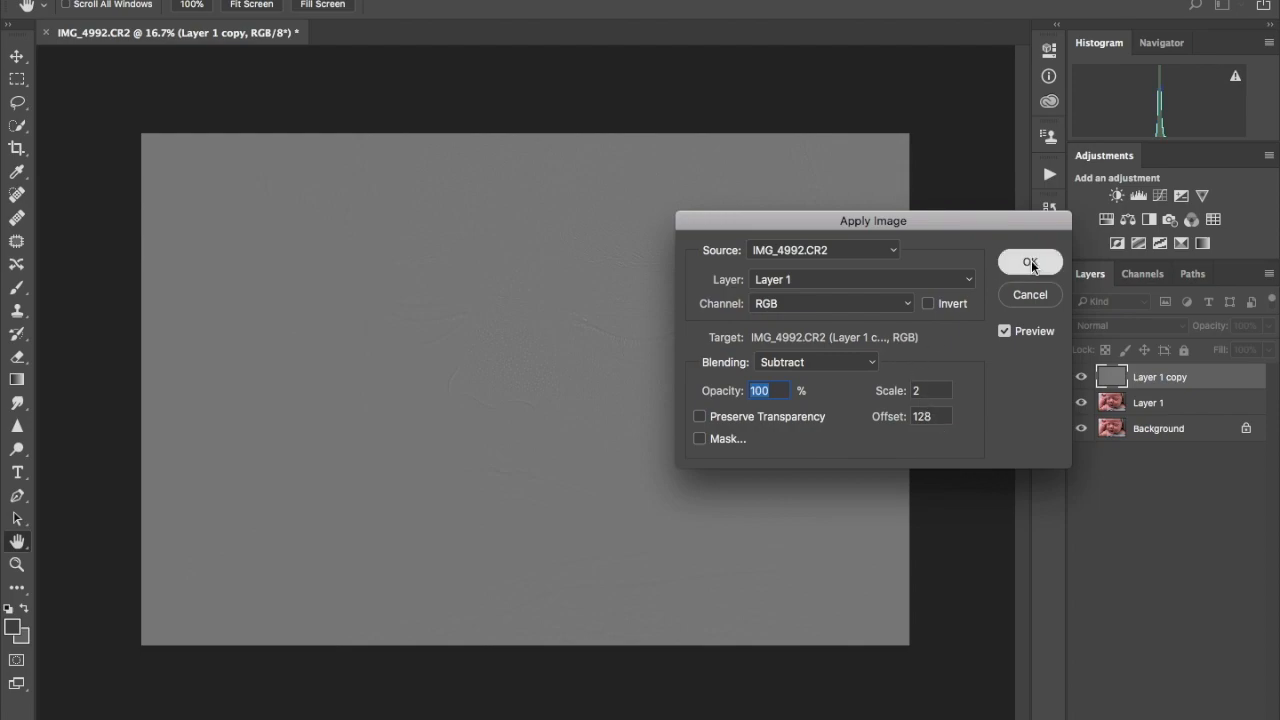
left_click(1030, 262)
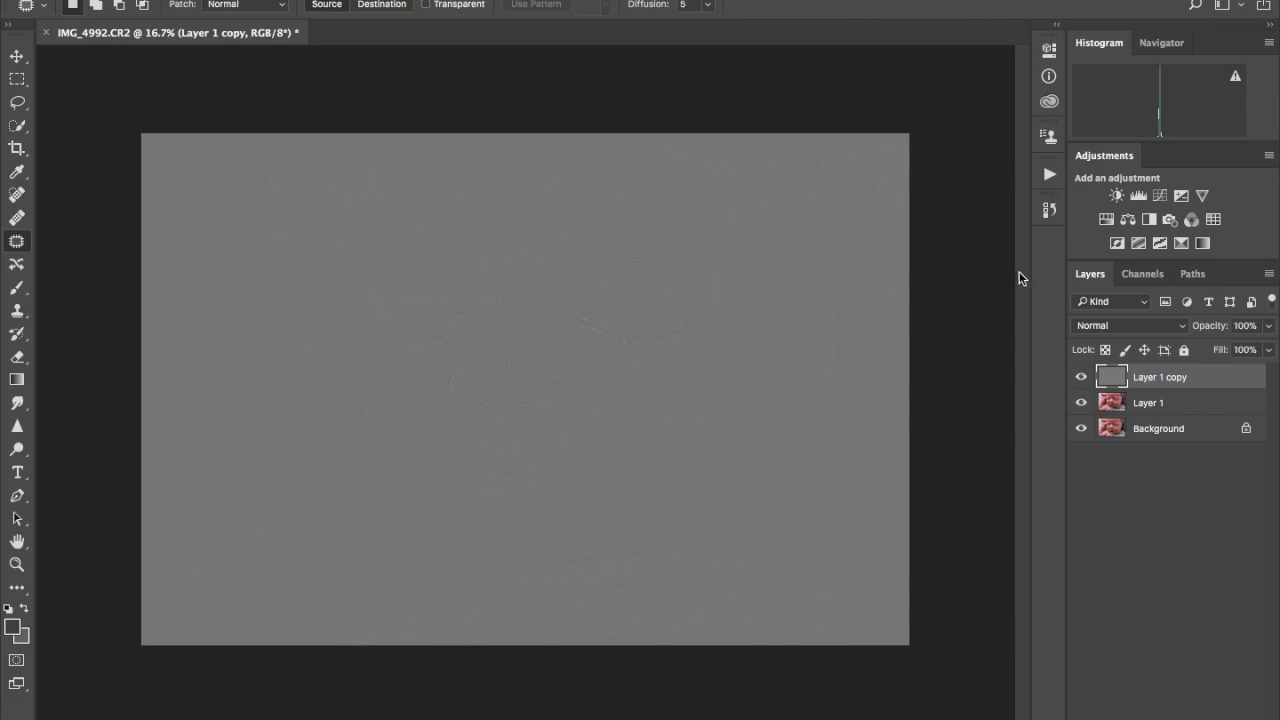
Step: Blend Layer 1 copy in Linear Light, group both layers as 'FS', and patch a forehead blemish
left_click(1128, 325)
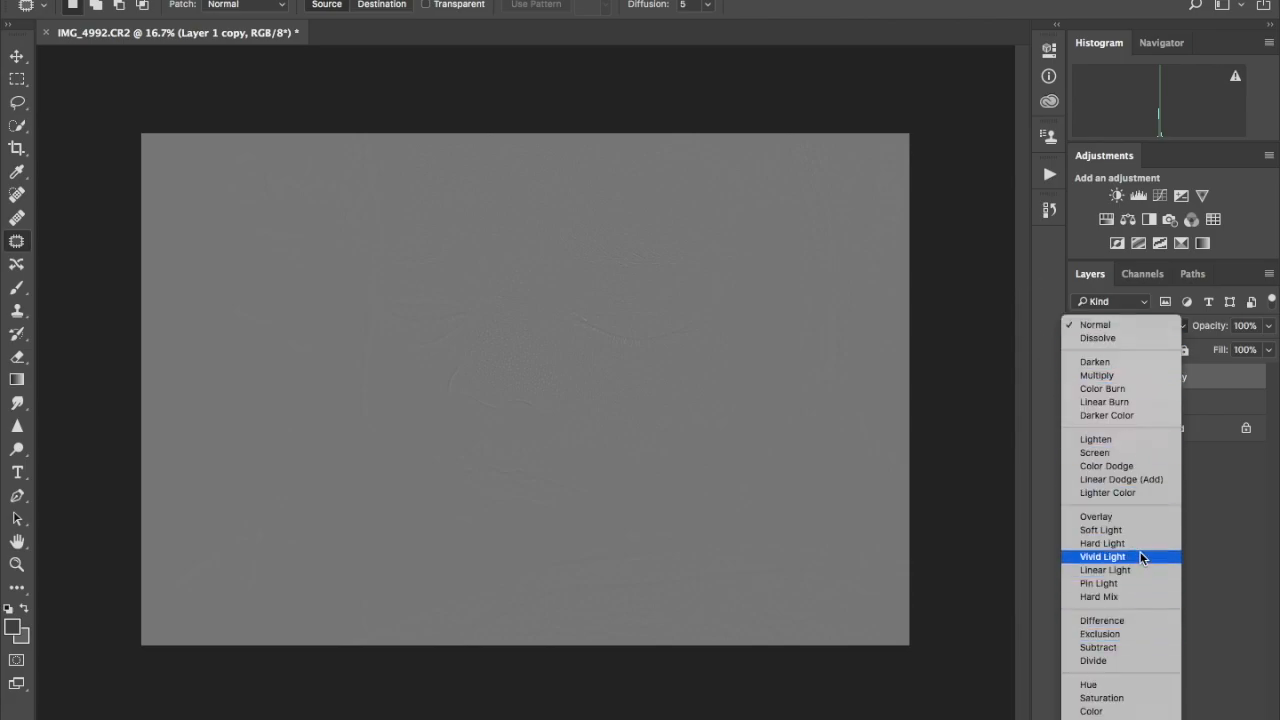
left_click(1105, 570)
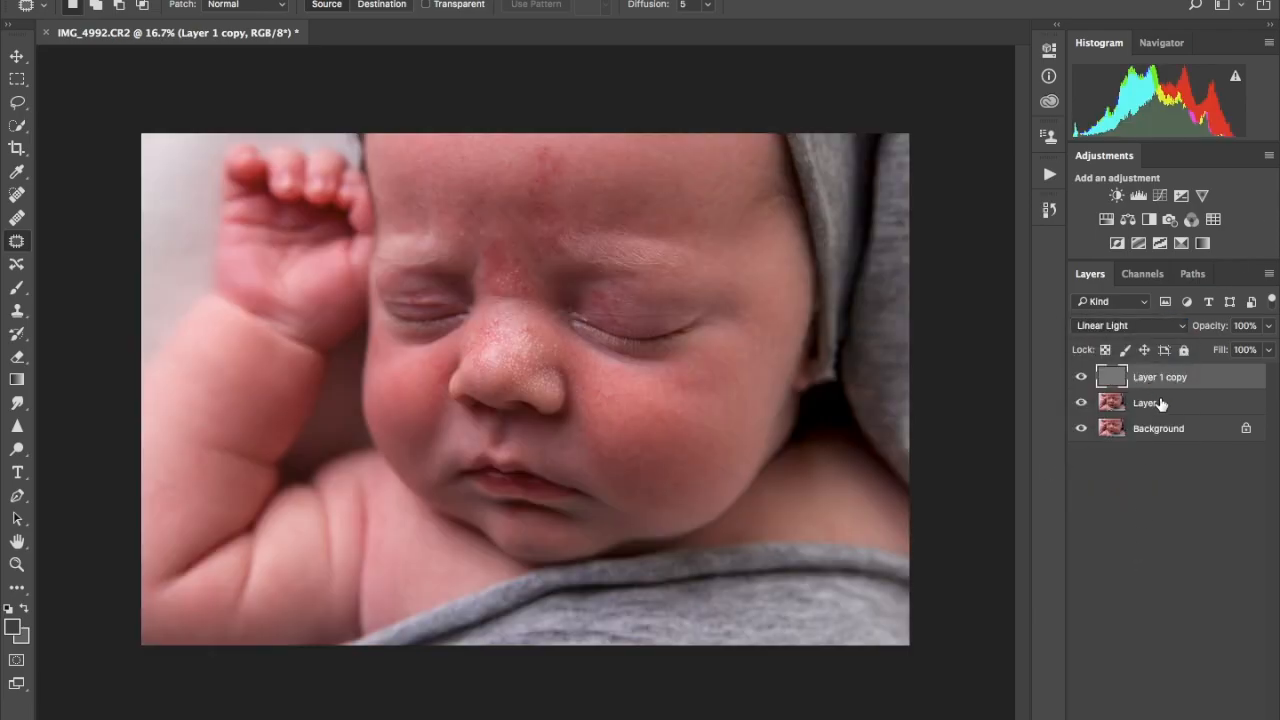
right_click(1146, 402)
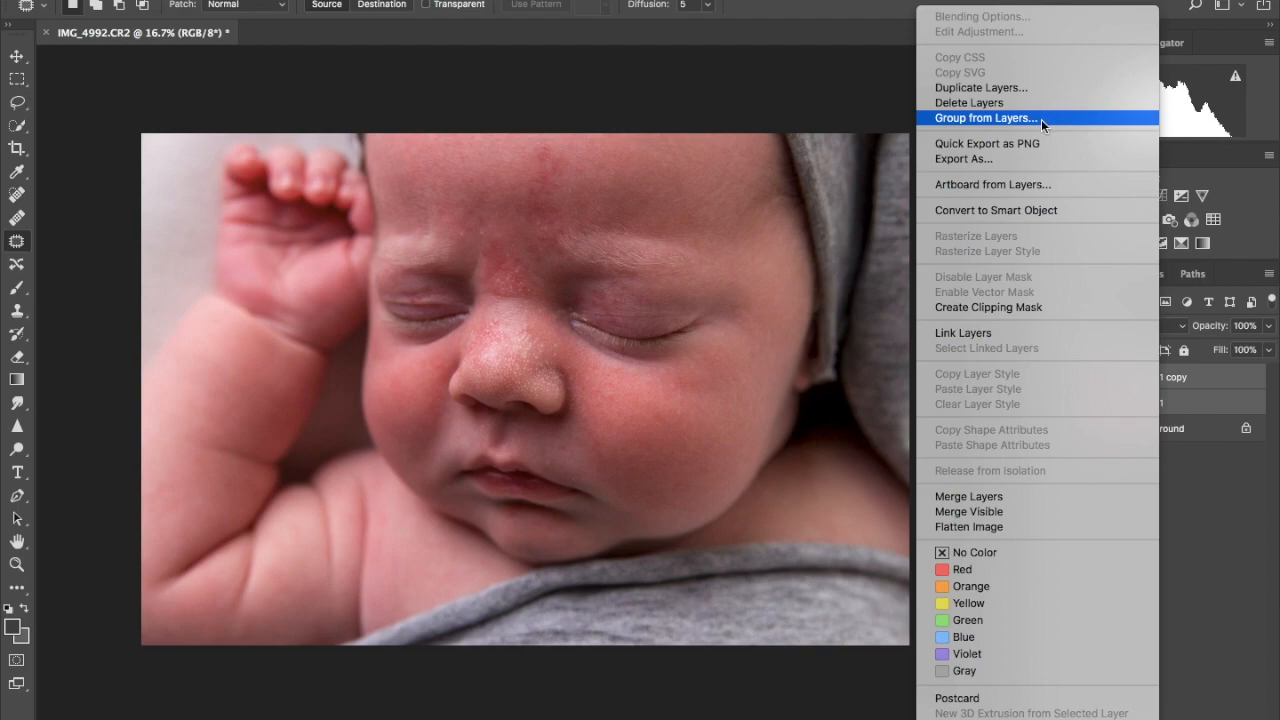
left_click(985, 118)
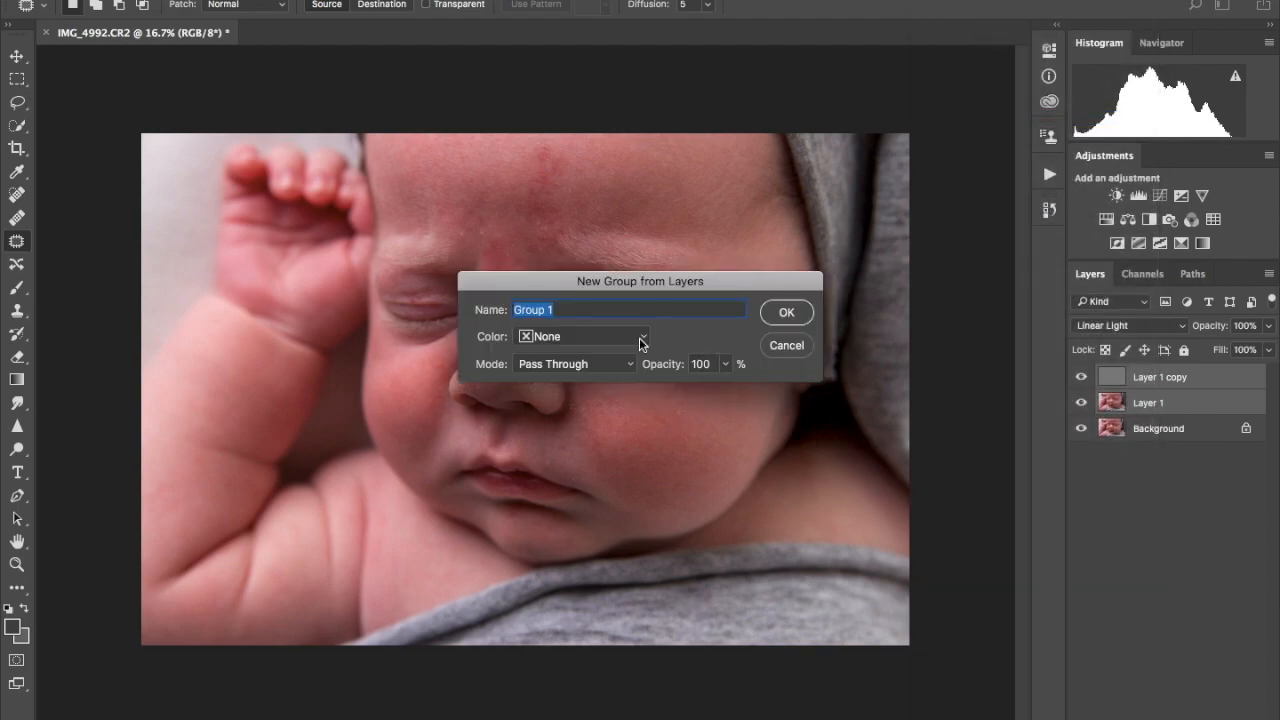
type("FS")
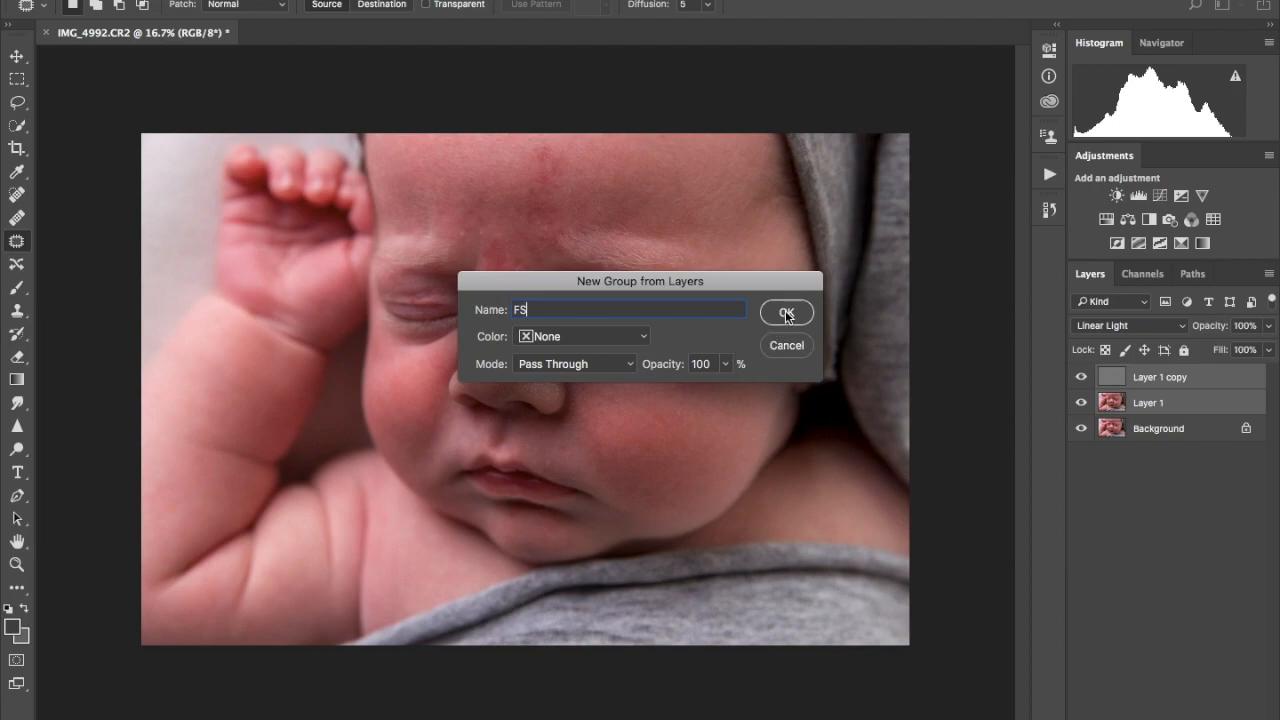
left_click(786, 312)
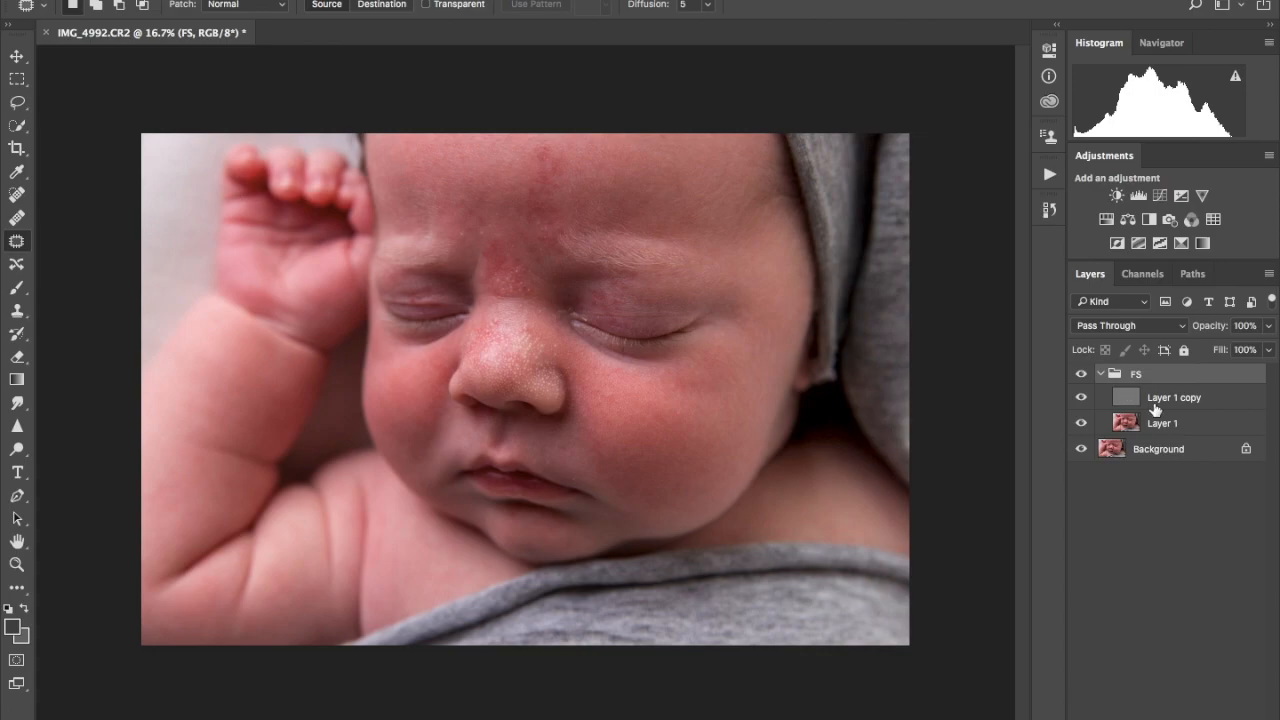
left_click(1162, 422)
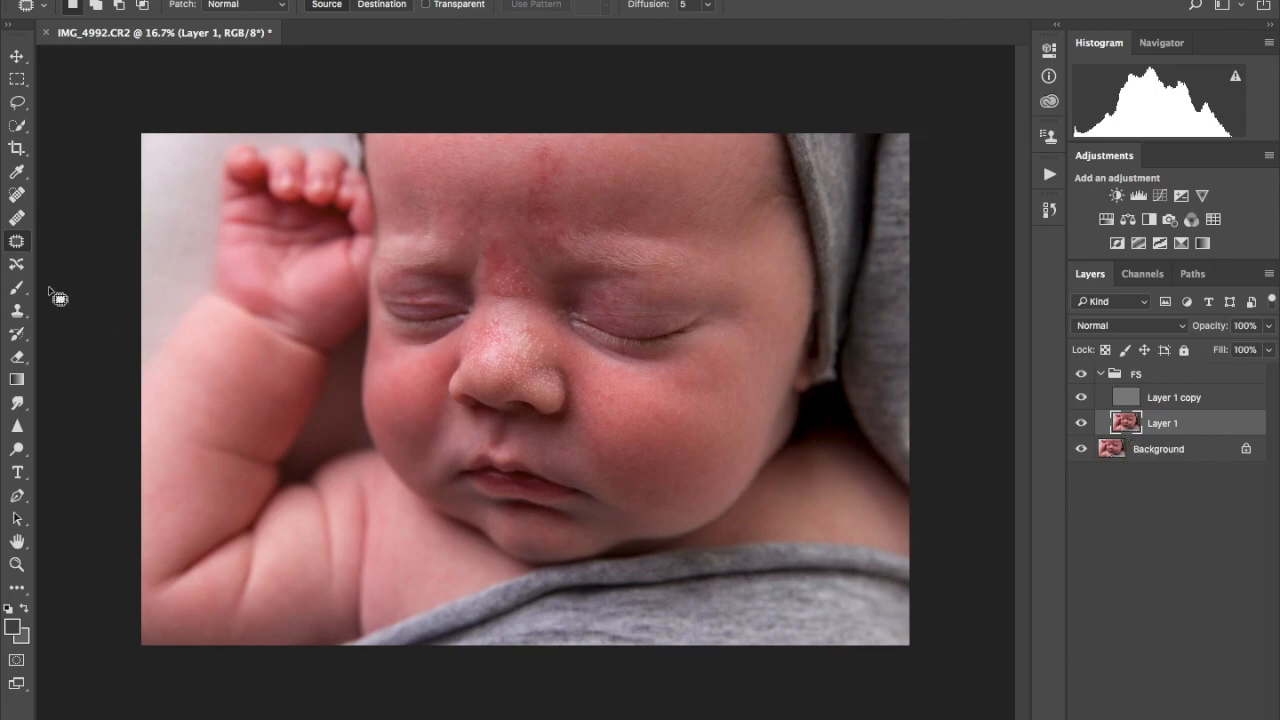
mouse_move(463, 240)
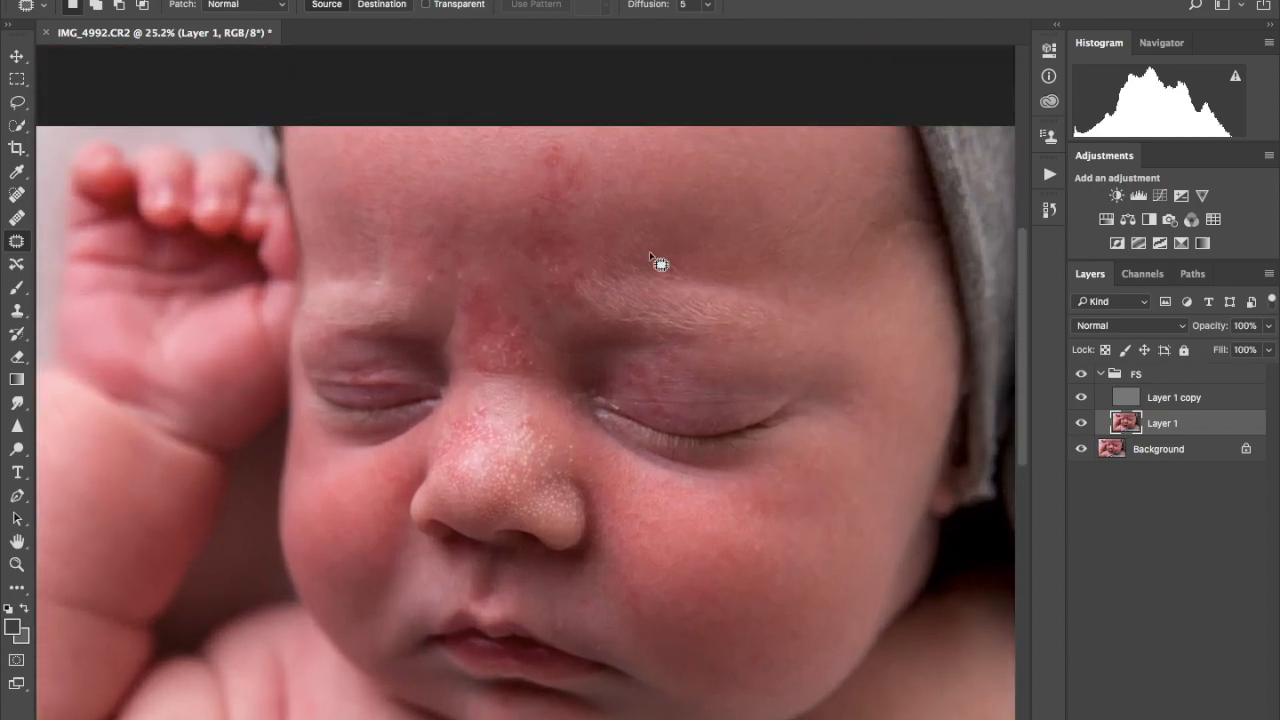
mouse_move(560, 185)
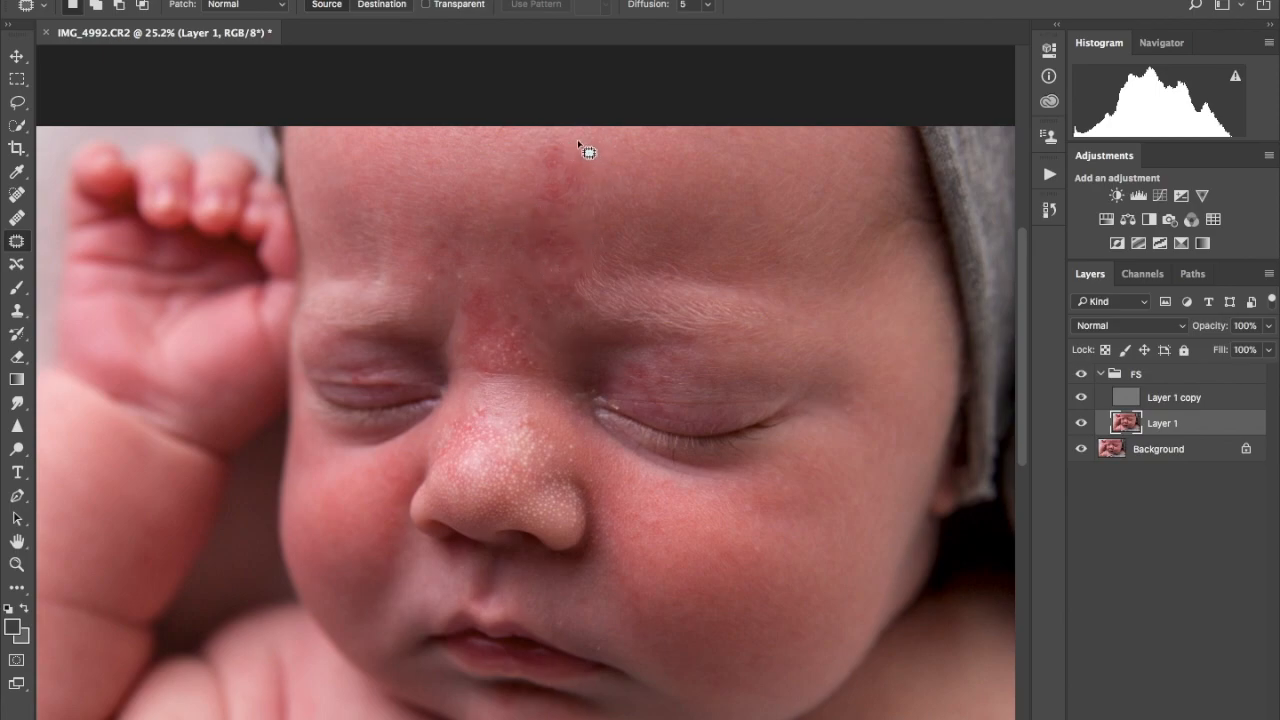
left_click_drag(585, 150, 545, 210)
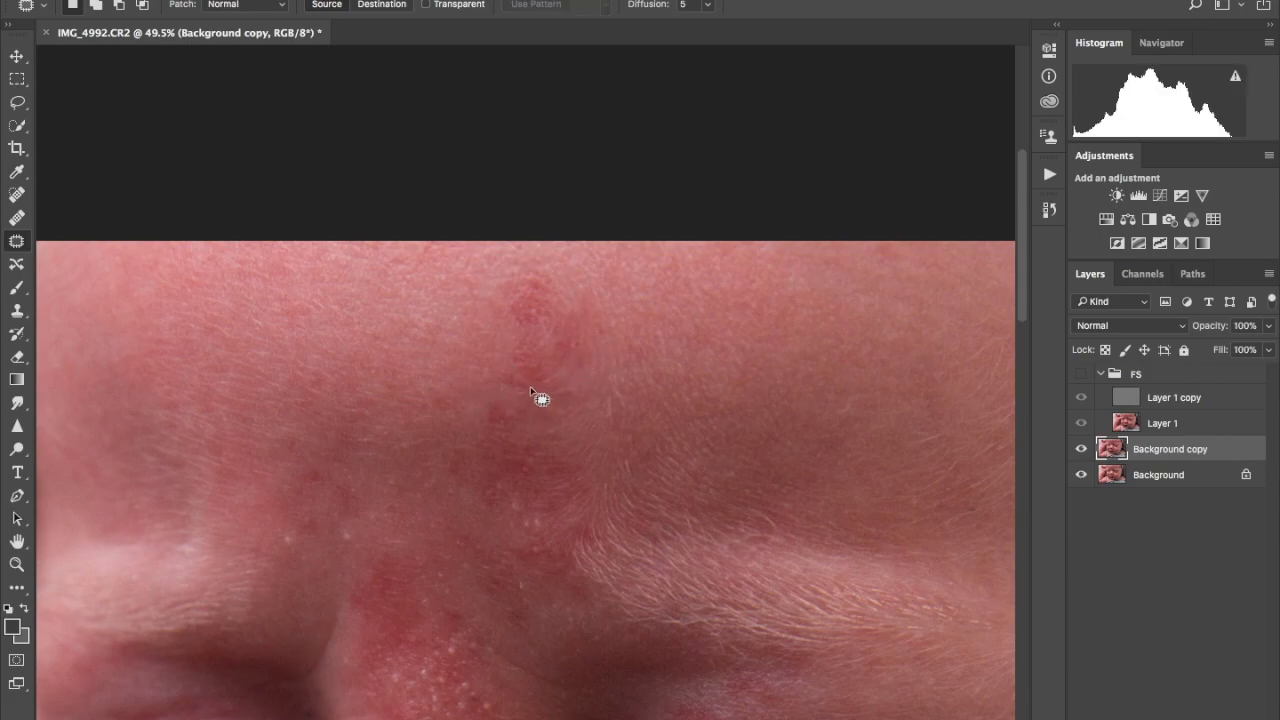
mouse_move(551, 411)
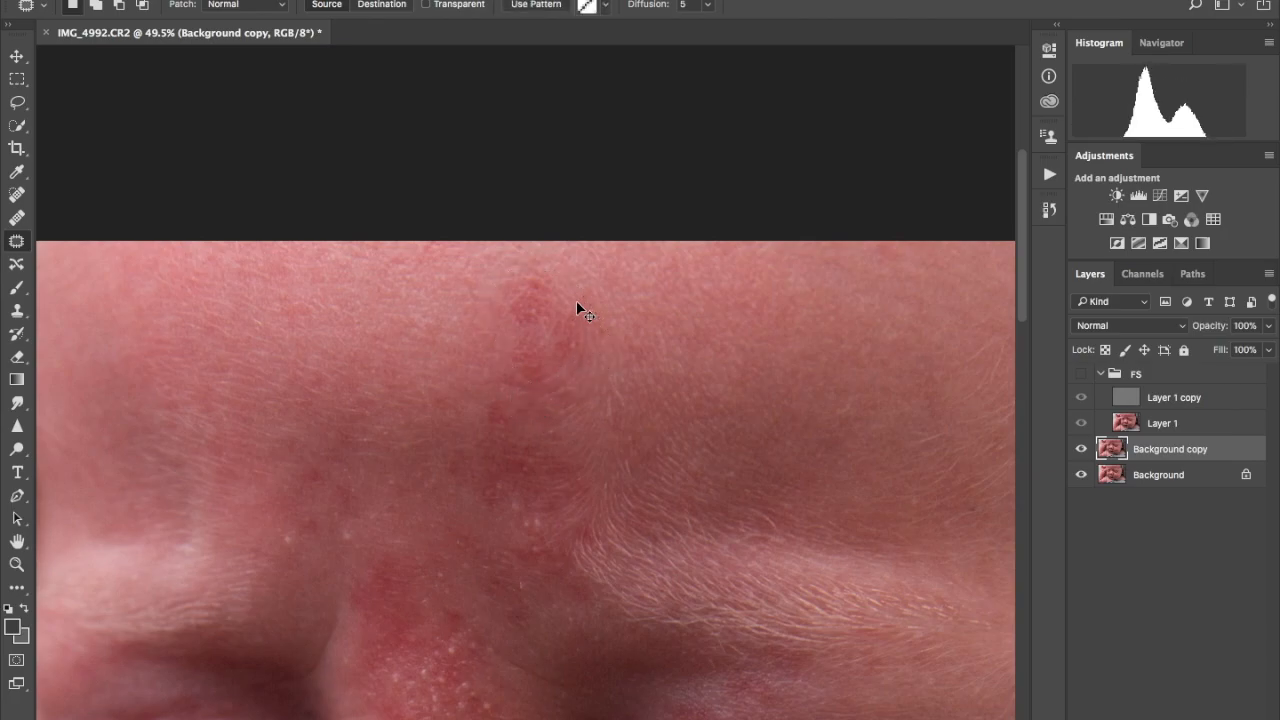
Step: Patch the red mark on the baby's forehead
left_click_drag(585, 315, 465, 345)
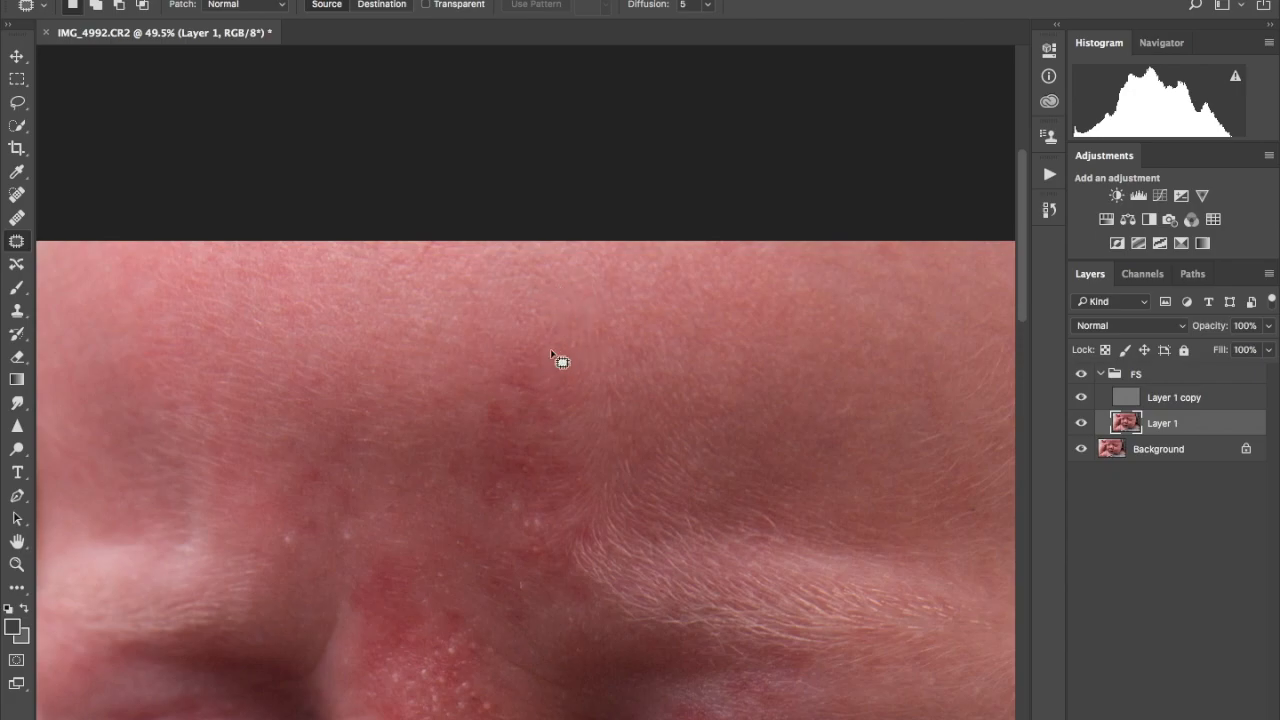
mouse_move(590, 400)
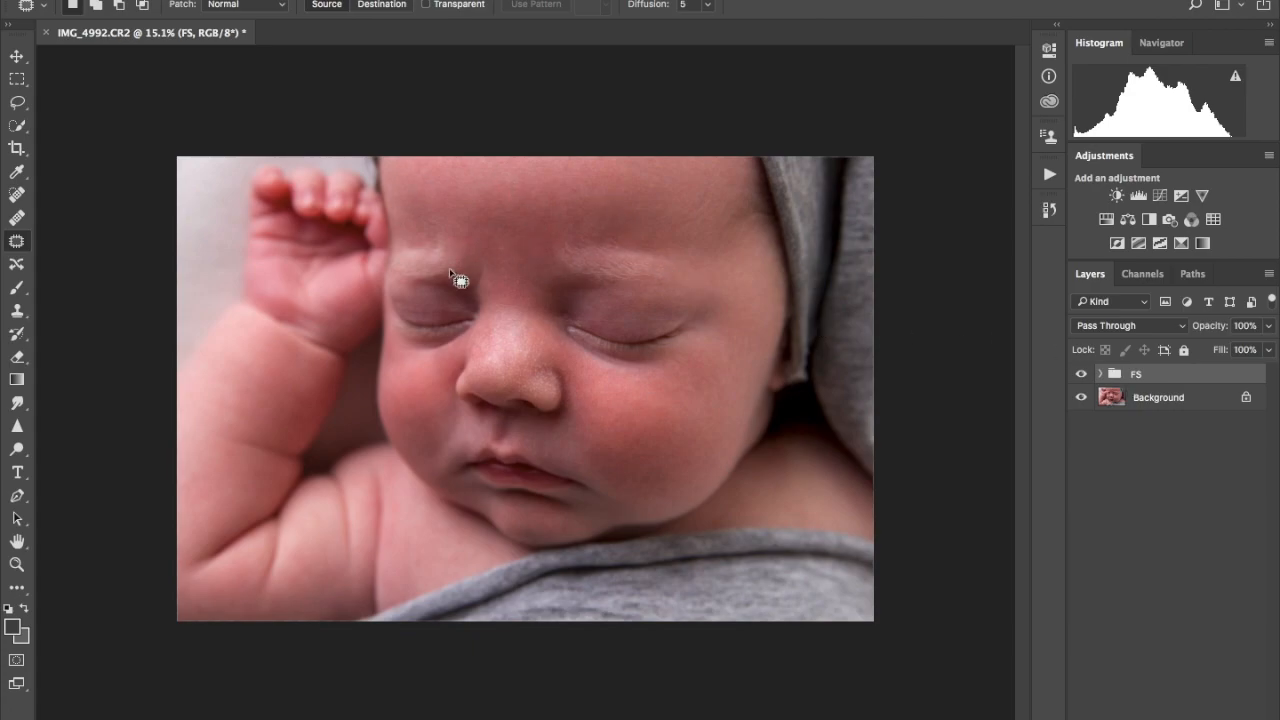
mouse_move(517, 268)
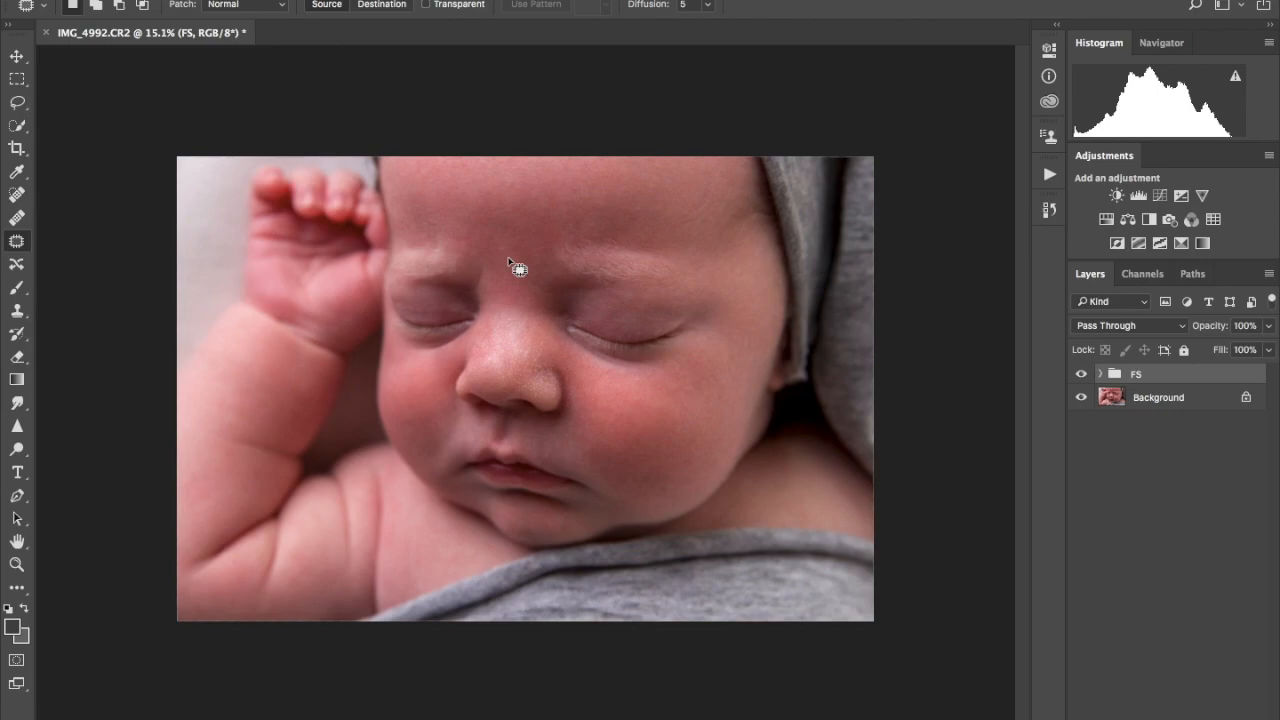
Step: Open the Actions panel and scroll down toward the Color Cast Correctors set
left_click(1048, 173)
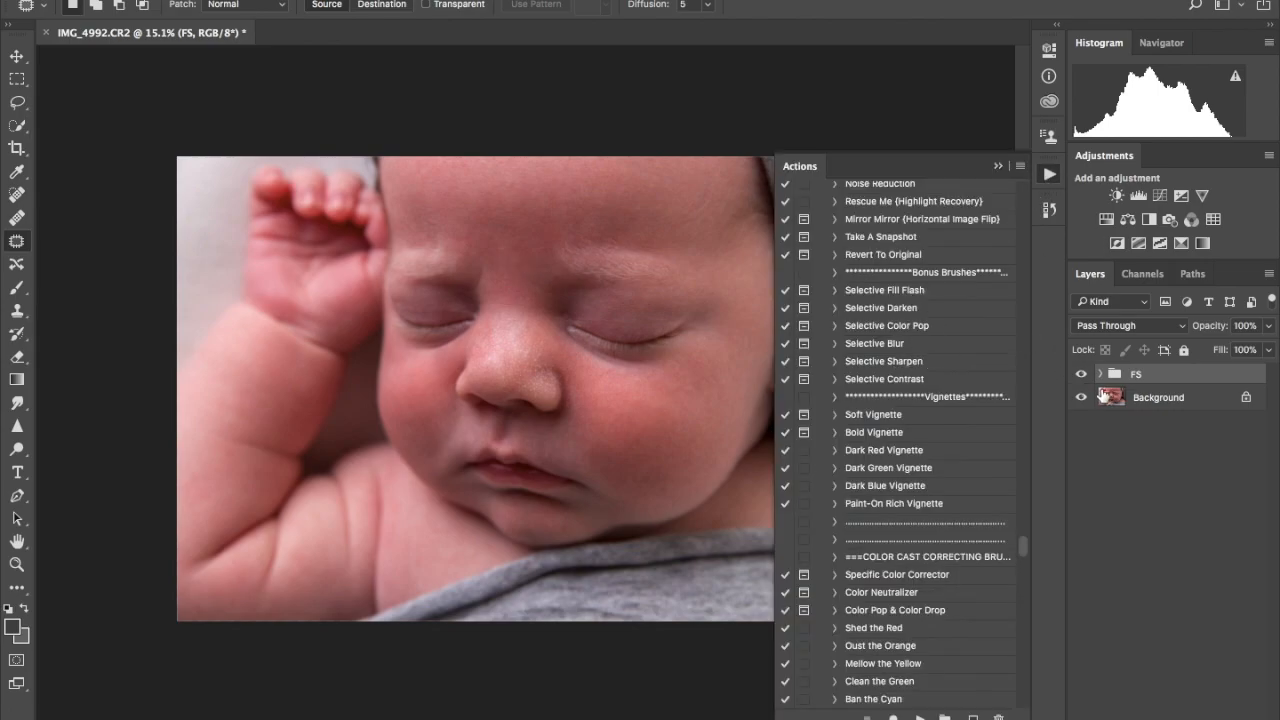
scroll("down", 3)
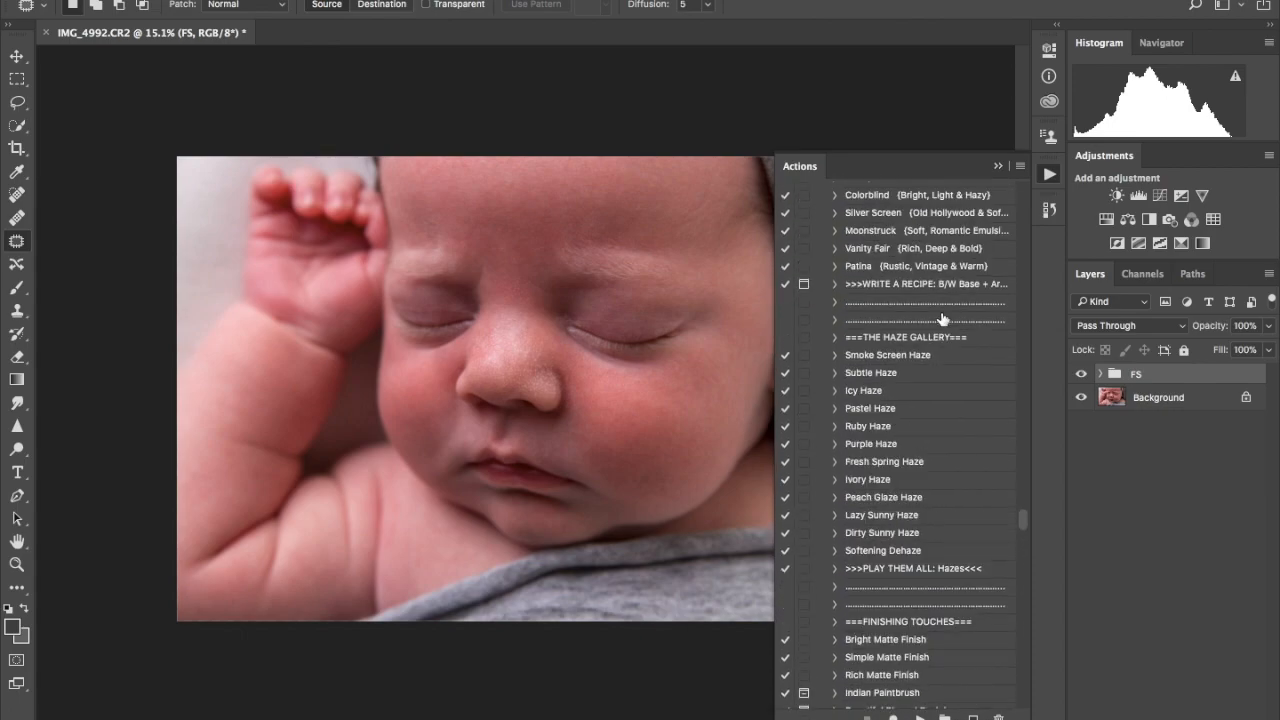
scroll("down", 3)
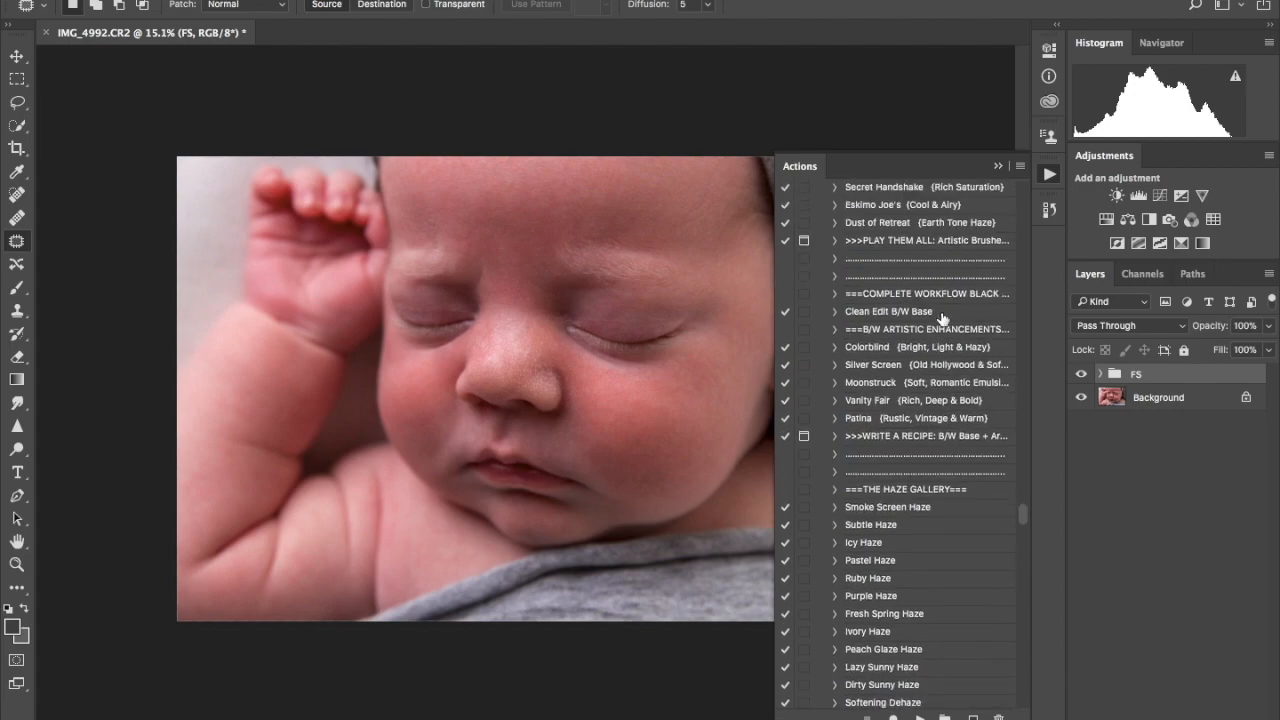
scroll("down", 3)
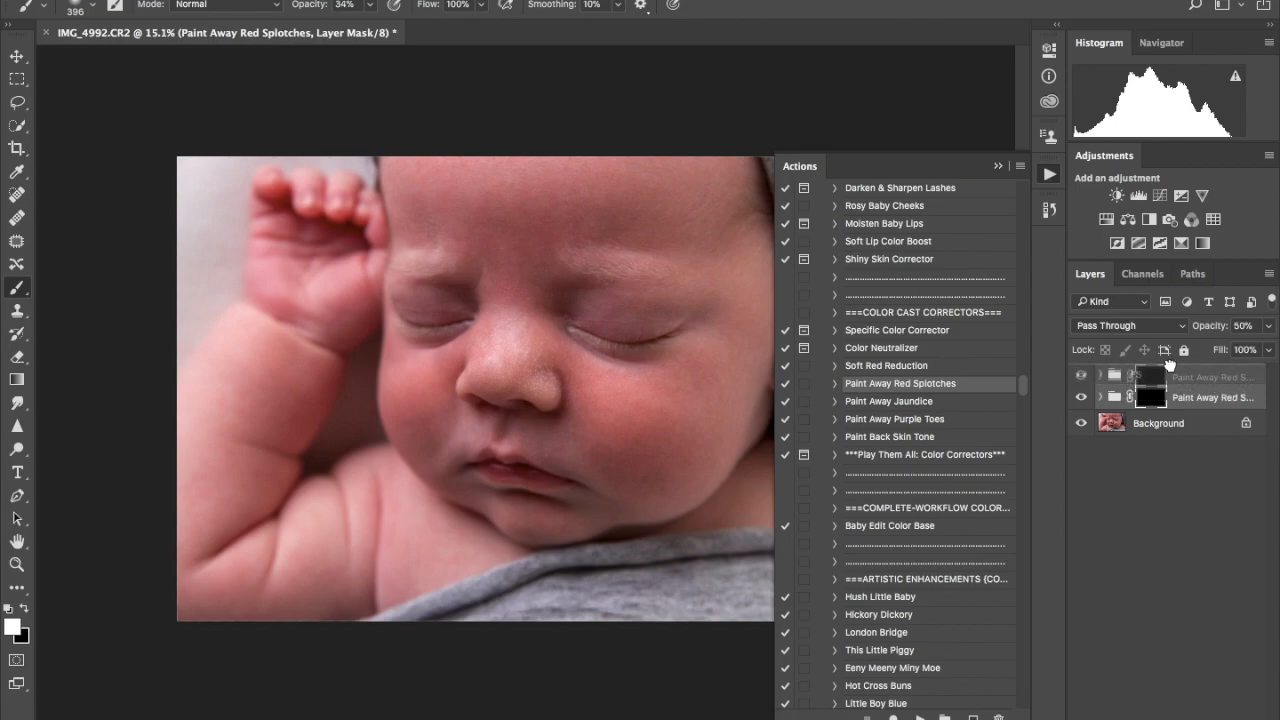
Step: On the Paint Away Red Splotches mask, paint out redness on brows, forehead, nose and under the chin
left_click(998, 166)
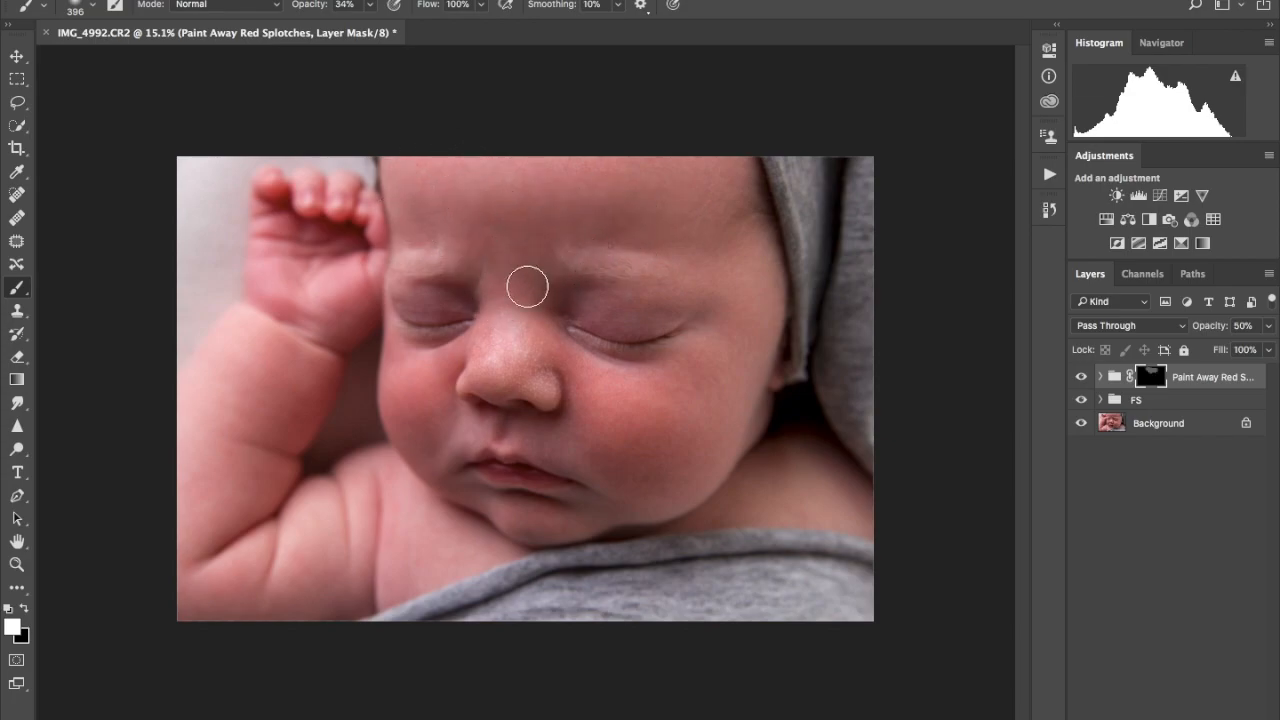
left_click_drag(527, 287, 501, 285)
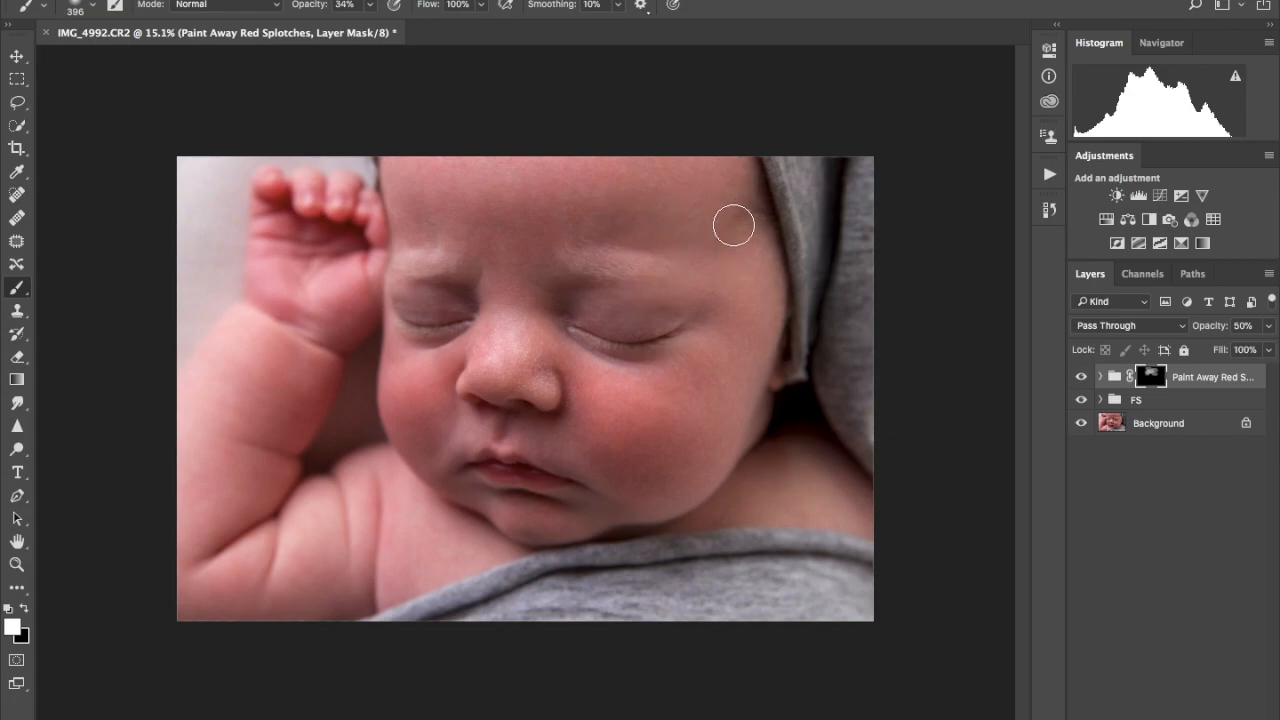
left_click_drag(733, 225, 578, 228)
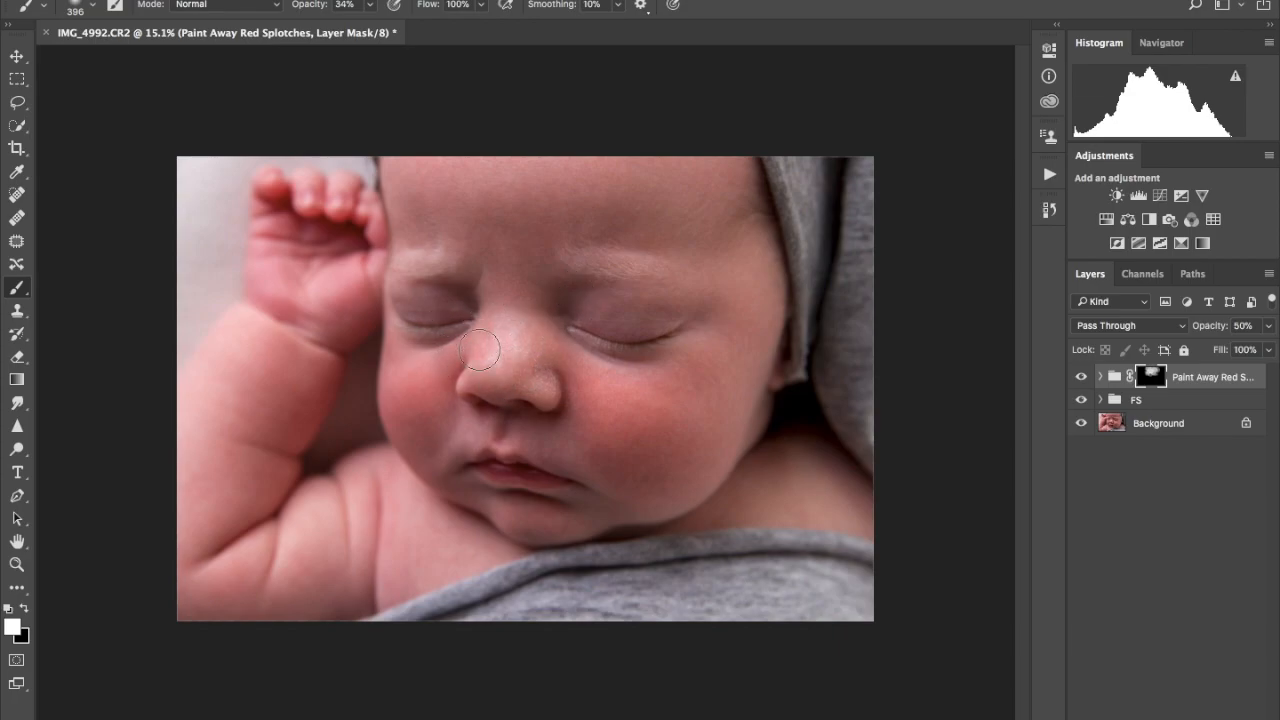
left_click_drag(480, 350, 550, 402)
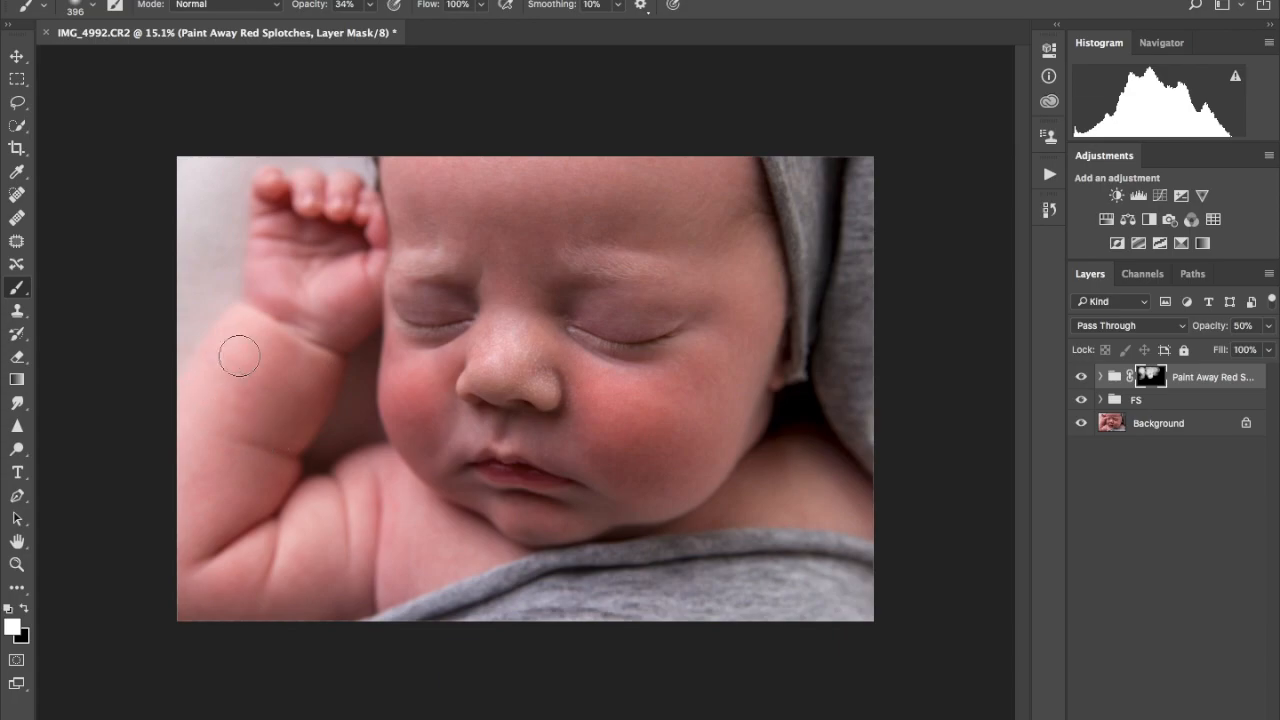
mouse_move(562, 582)
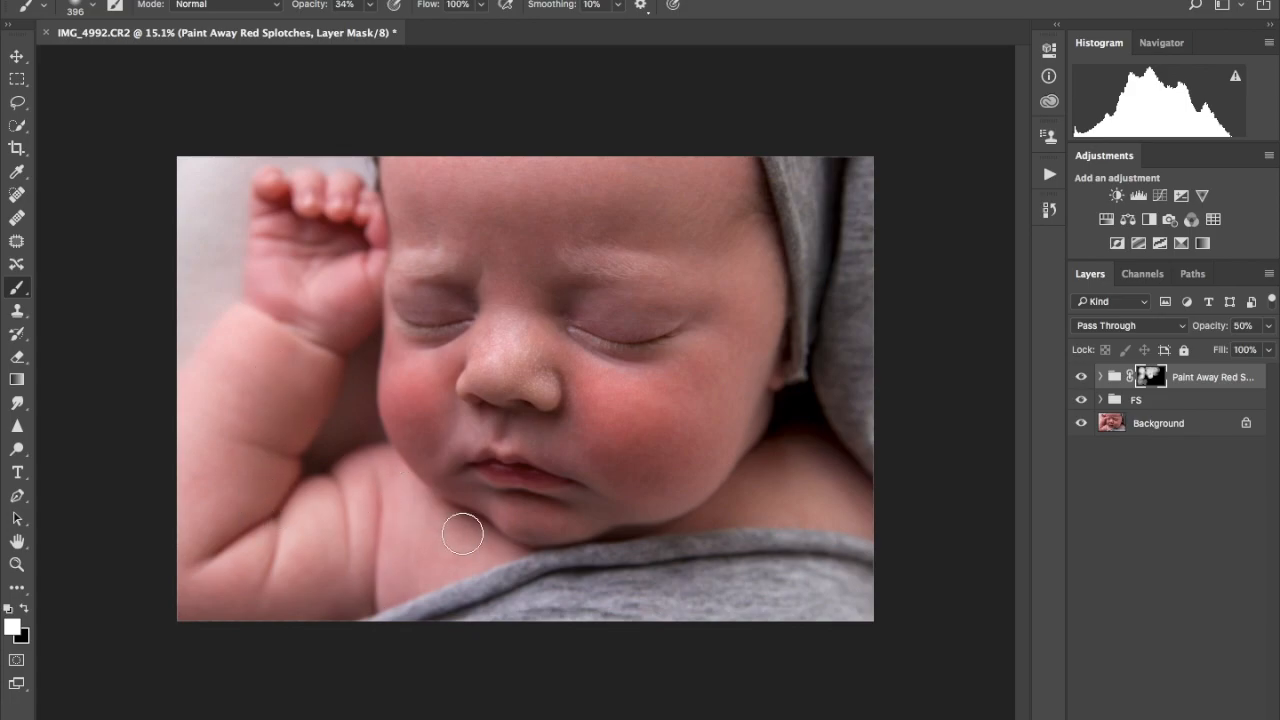
left_click_drag(463, 533, 559, 522)
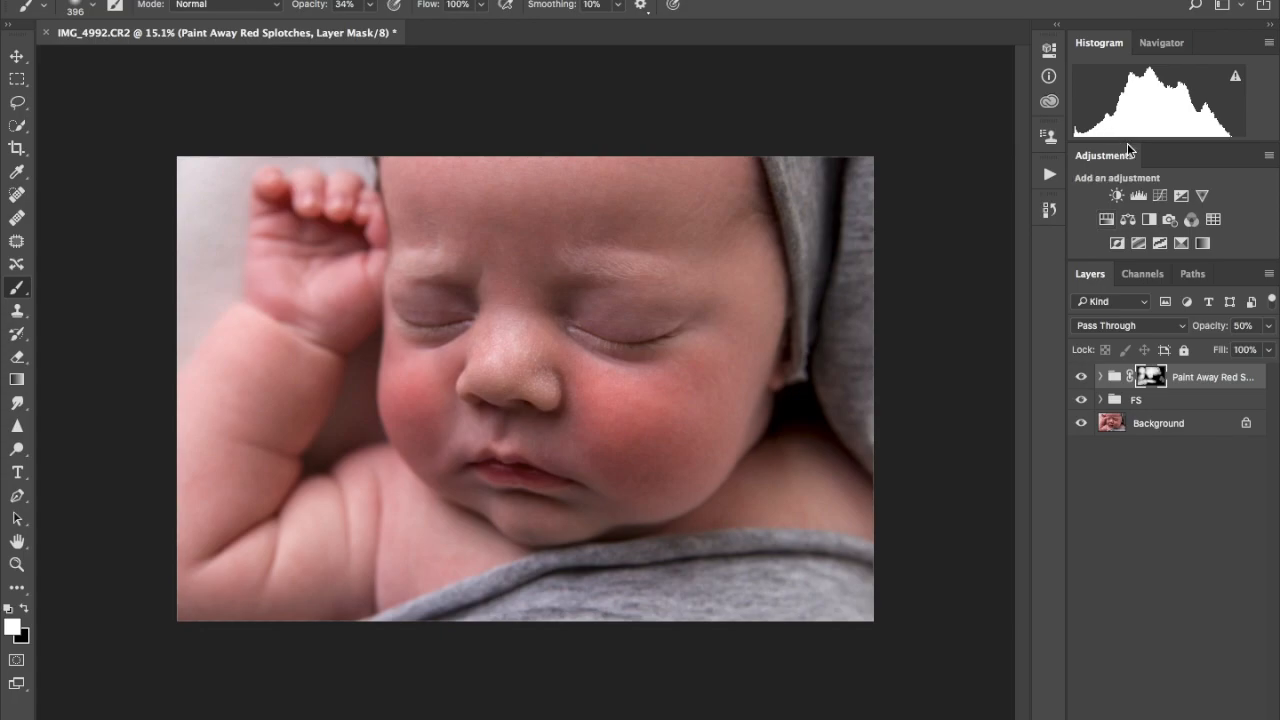
Step: Add a Vibrance adjustment layer with Vibrance +27 and Saturation -2
left_click(1181, 195)
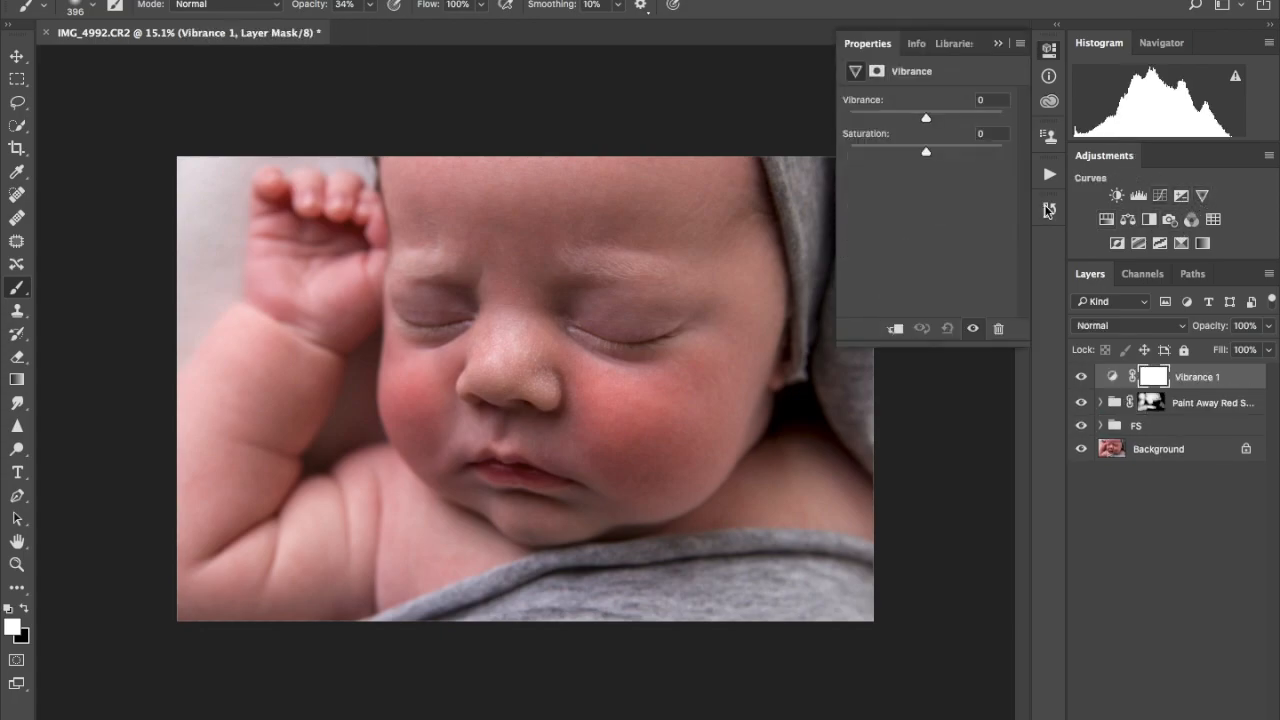
left_click_drag(925, 117, 942, 117)
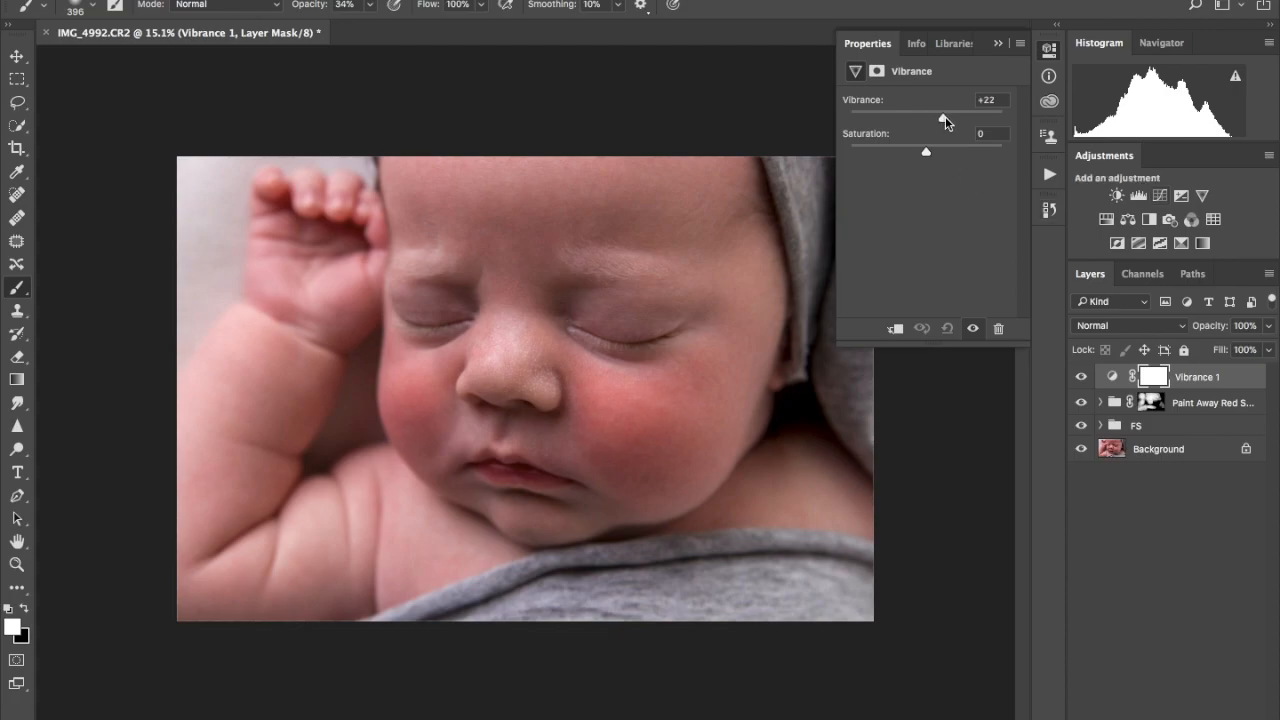
left_click_drag(942, 117, 947, 117)
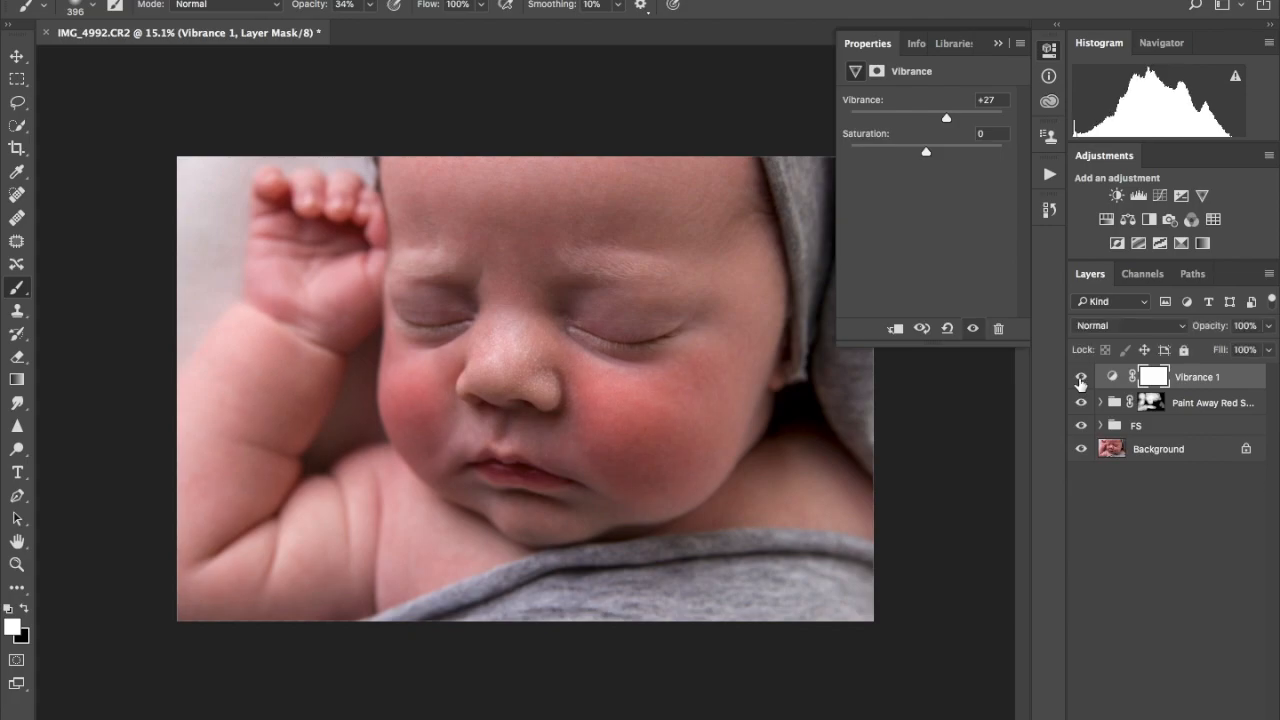
left_click_drag(925, 151, 925, 155)
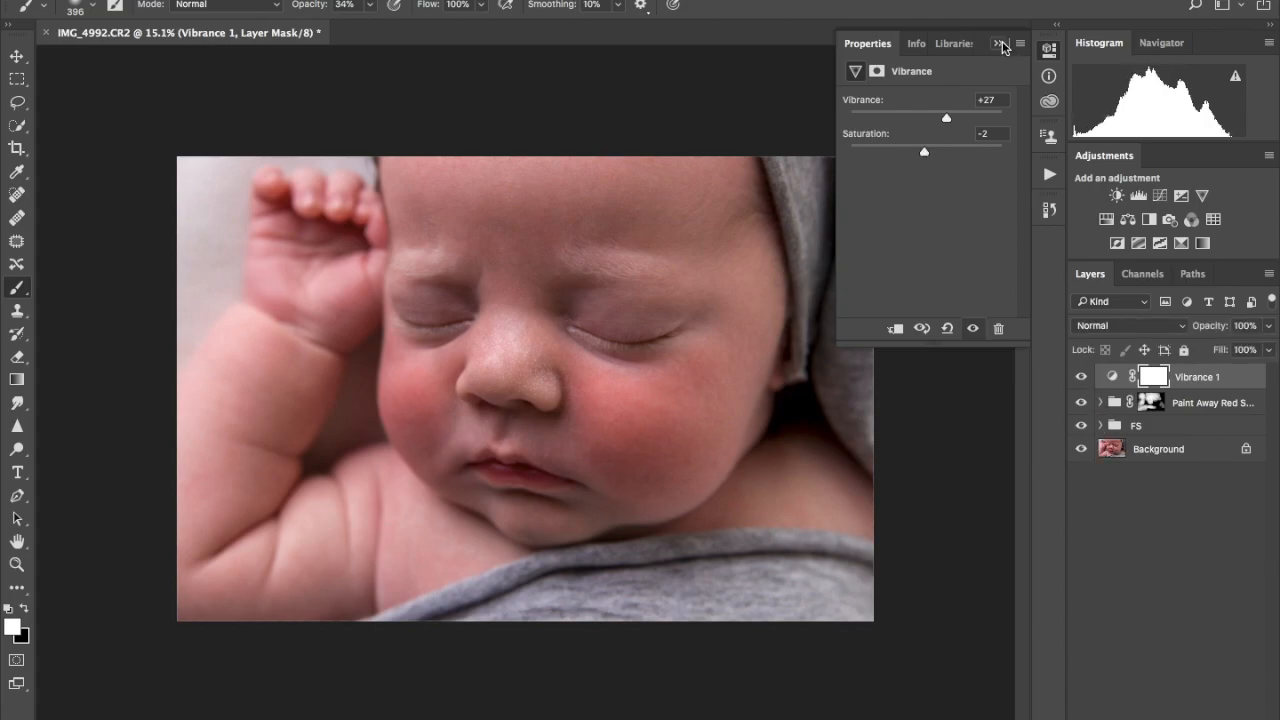
left_click(1000, 43)
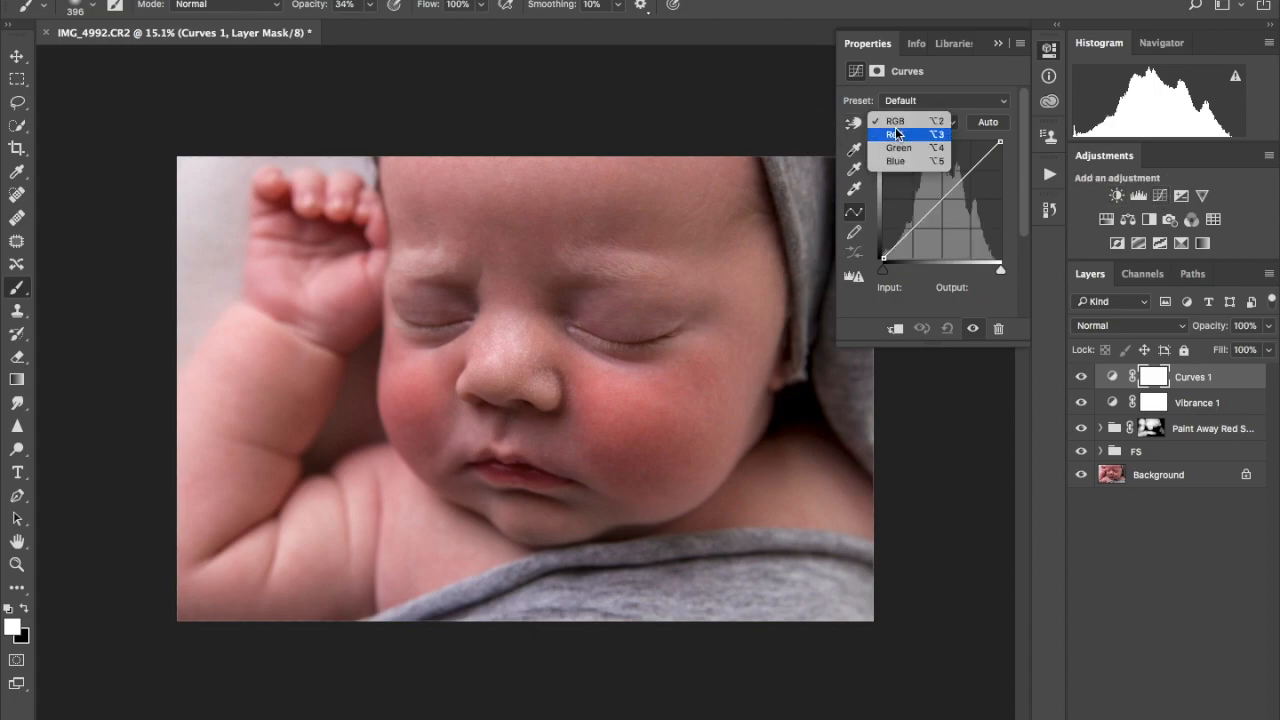
Step: Try the Red and RGB channels of Curves 1, bending highlights and midtones, then return to default
left_click(896, 134)
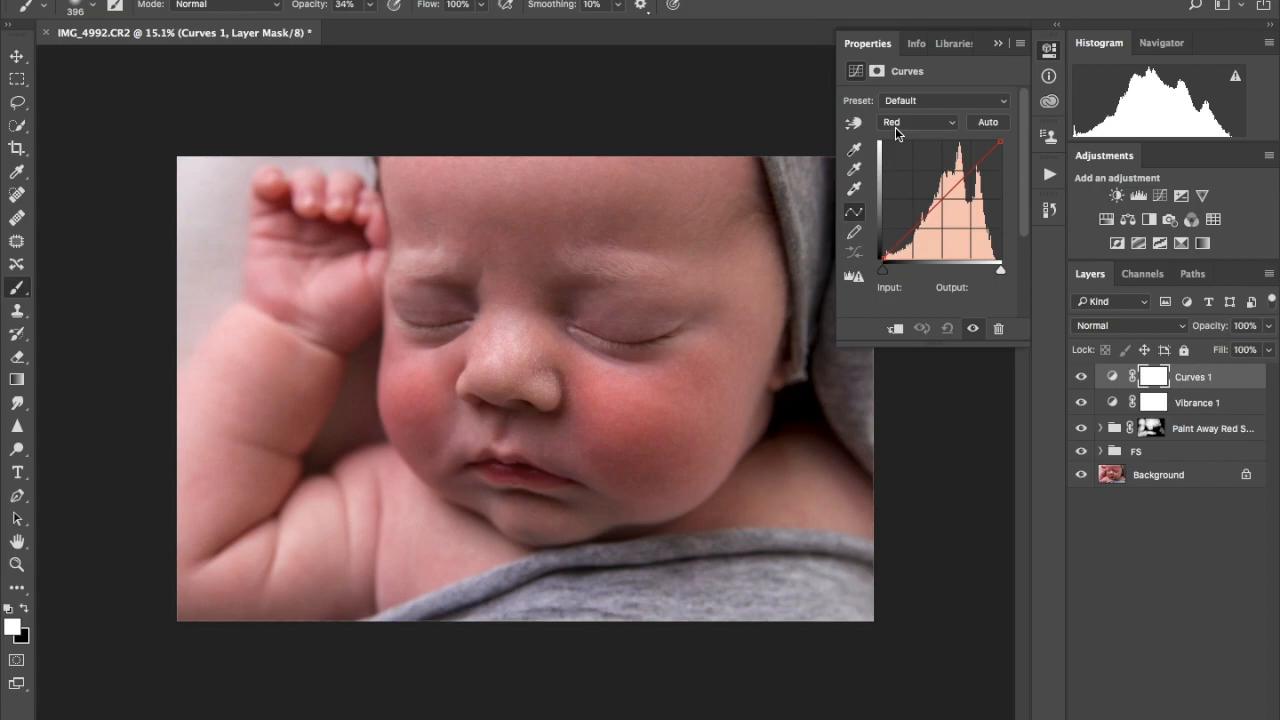
left_click(963, 183)
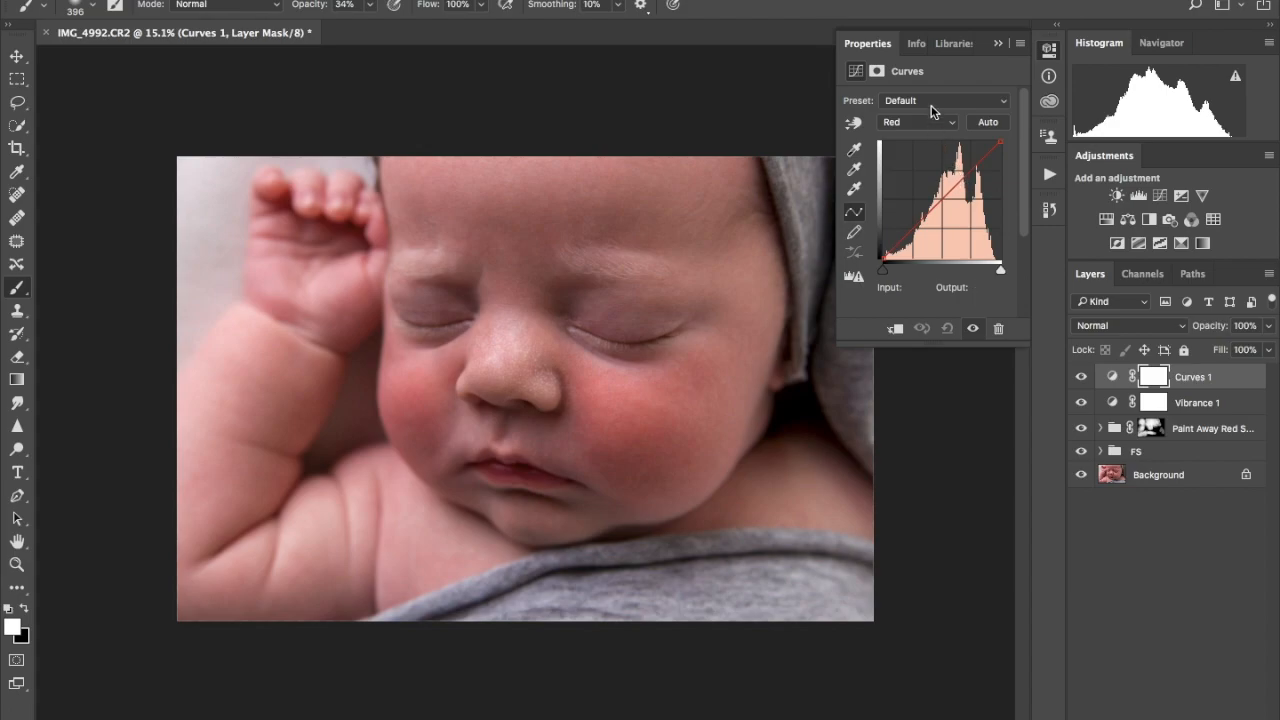
left_click(915, 121)
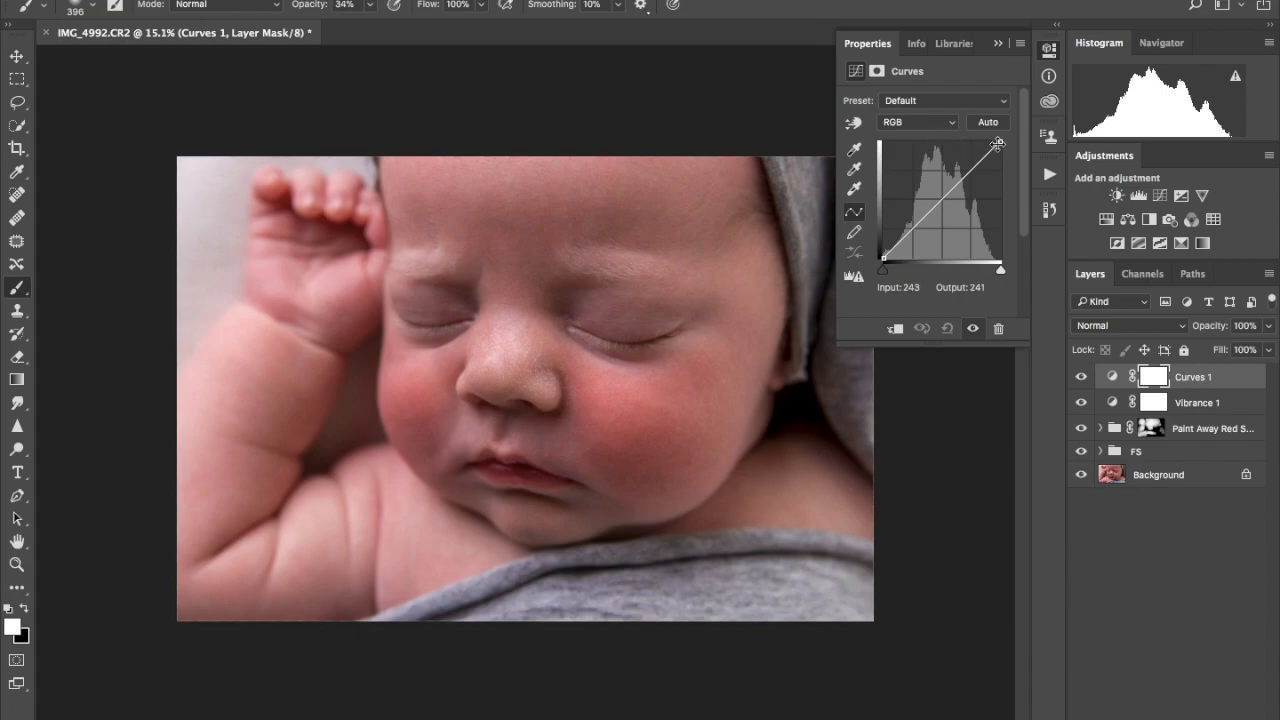
left_click_drag(997, 145, 952, 188)
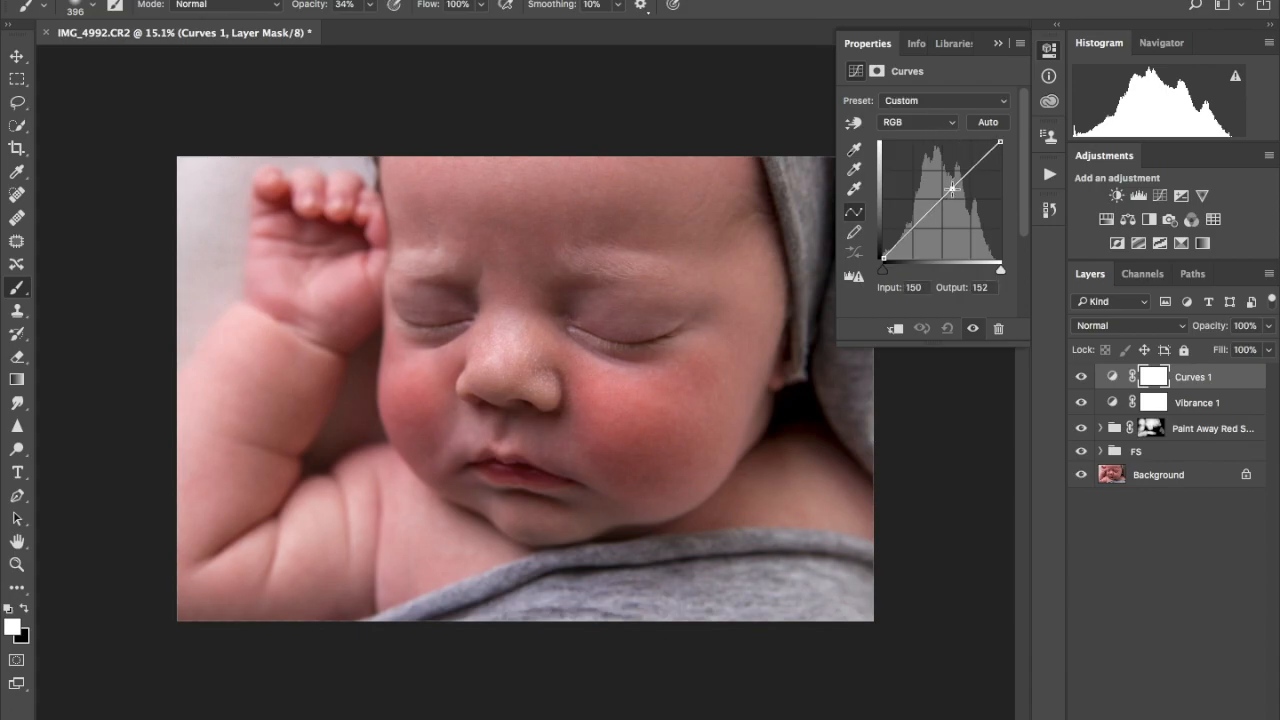
left_click_drag(950, 188, 999, 161)
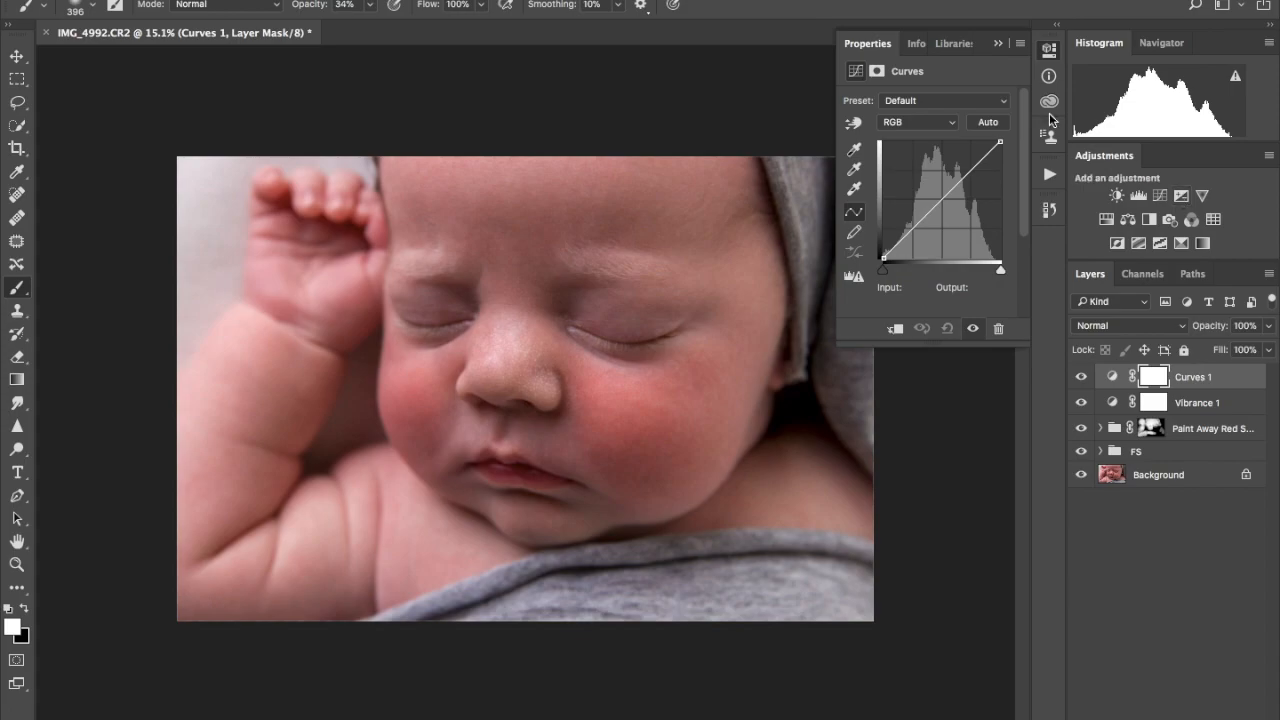
left_click(915, 121)
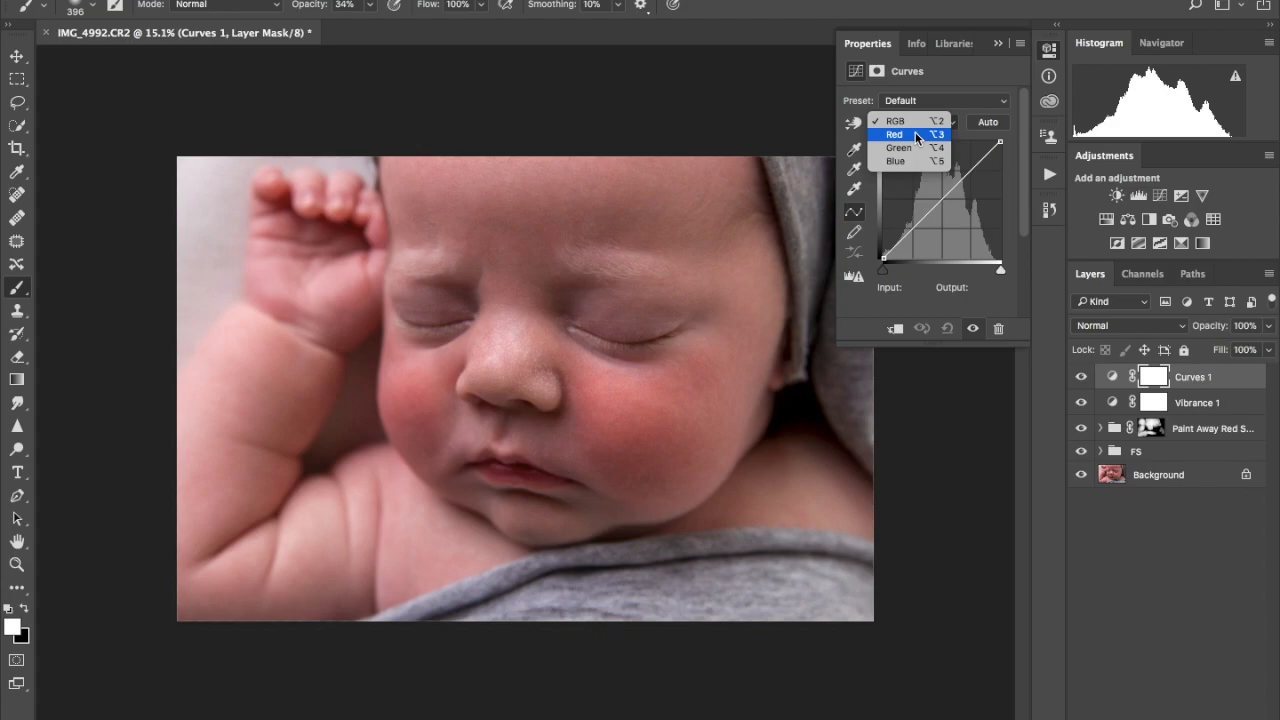
Step: Bend the red curve down slightly, select the blue channel, and toggle Curves 1 to compare
left_click(894, 134)
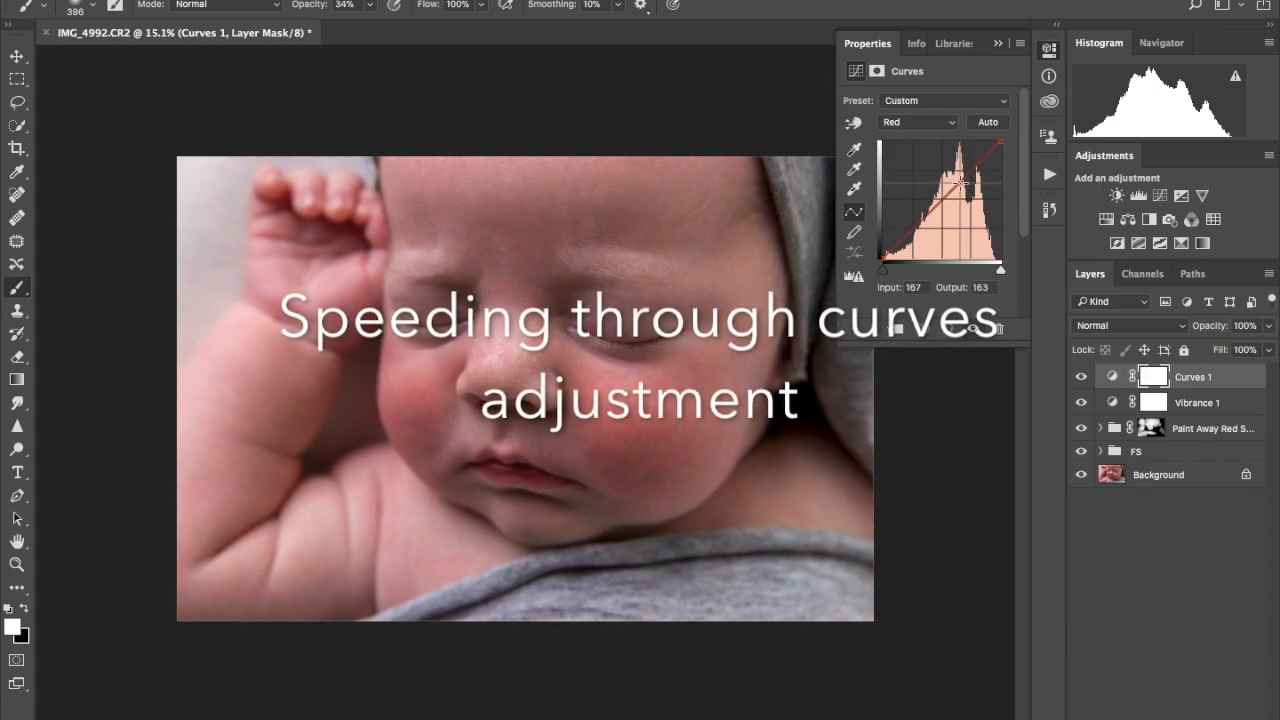
left_click_drag(960, 180, 965, 175)
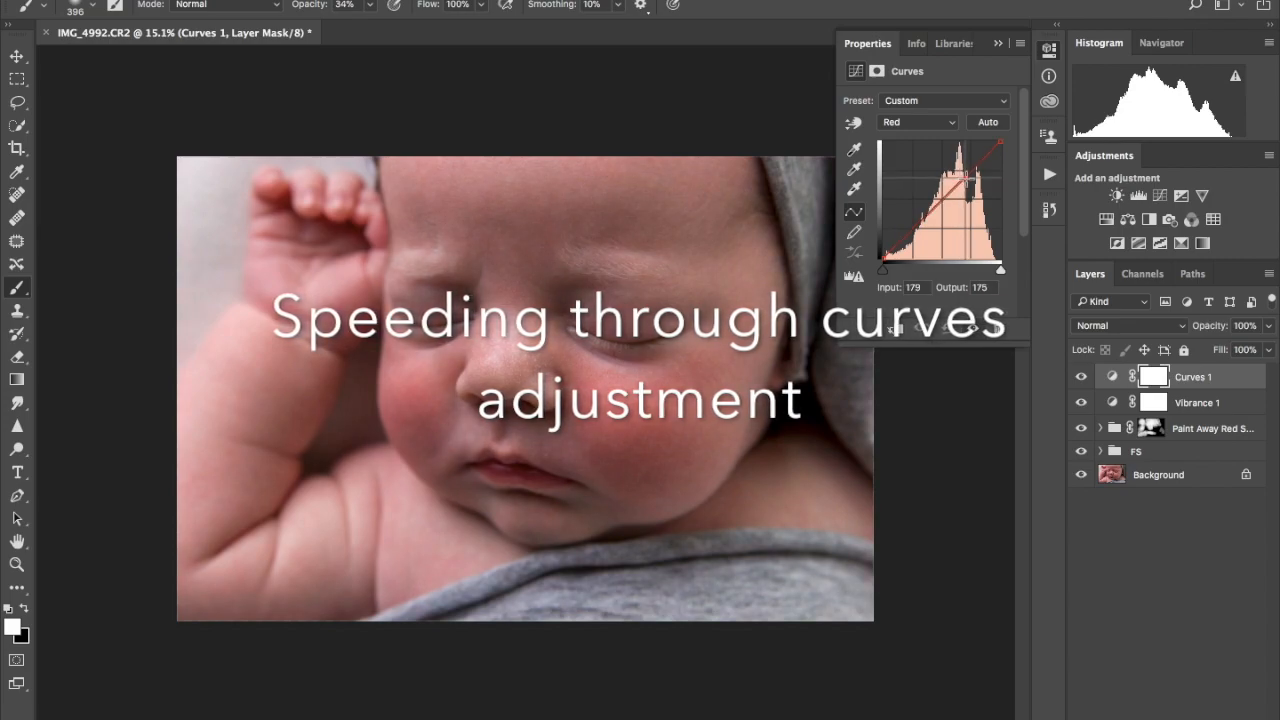
left_click(915, 122)
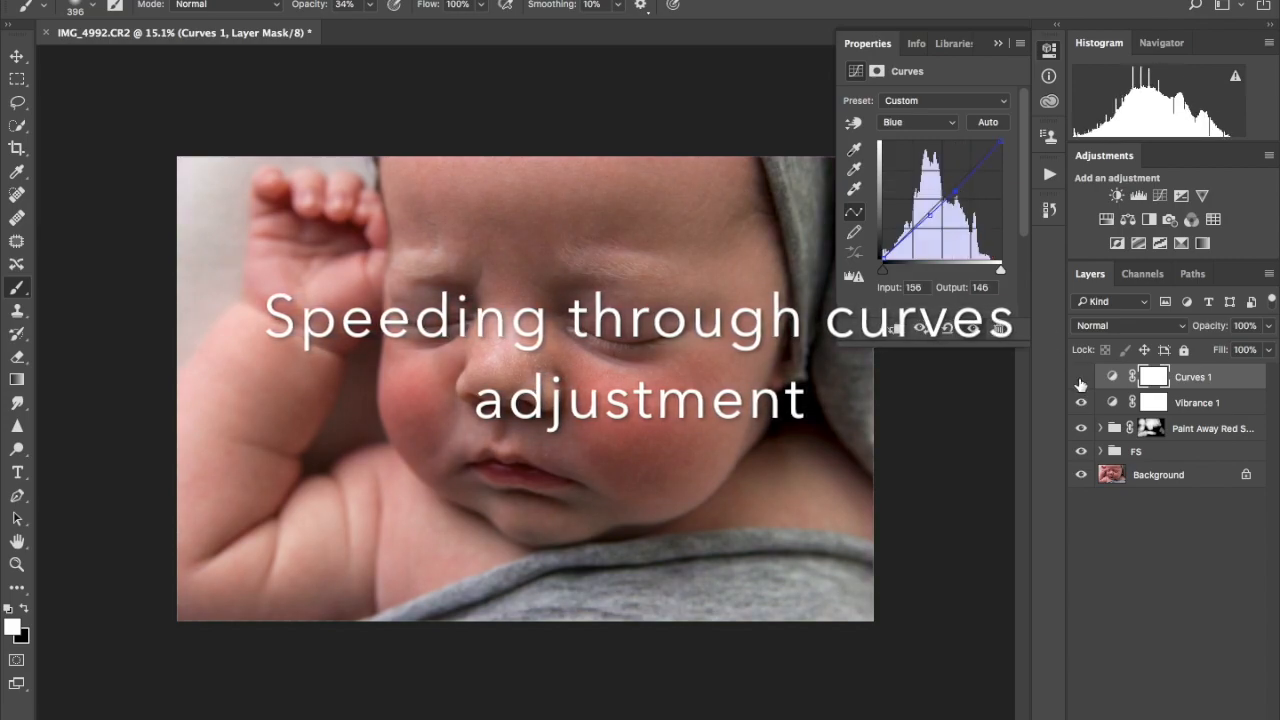
left_click(1081, 377)
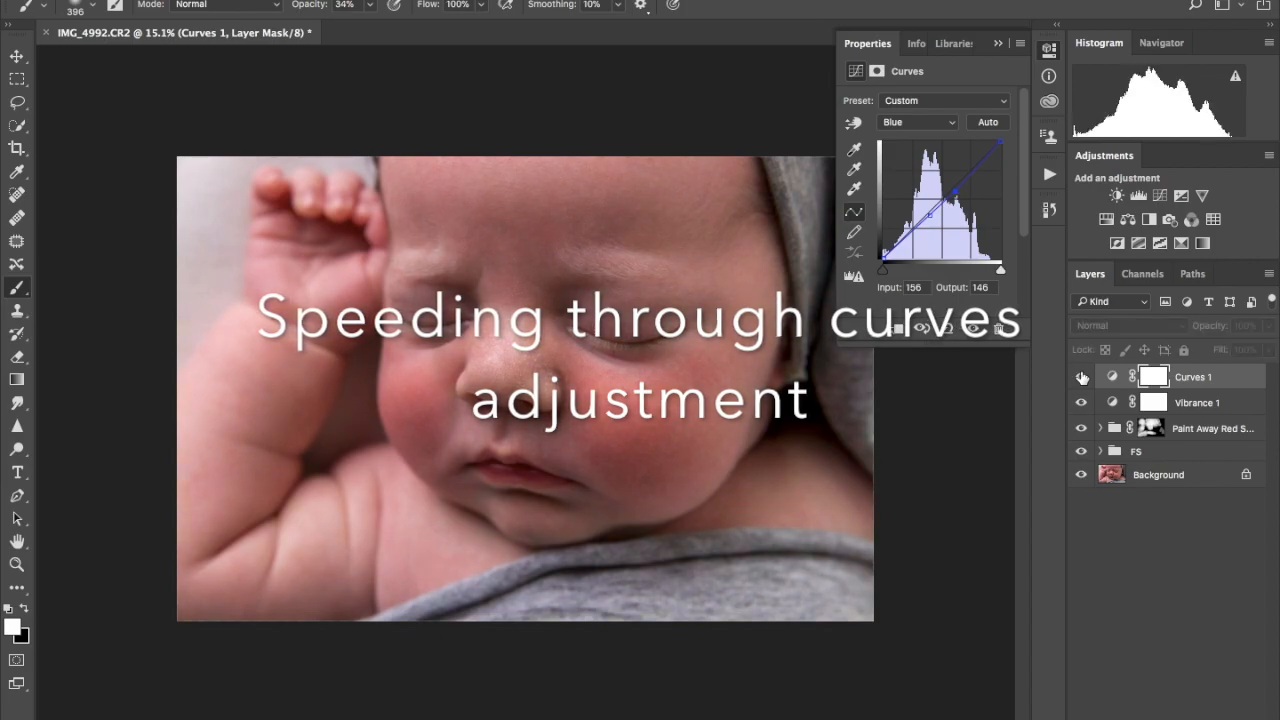
left_click(1245, 325)
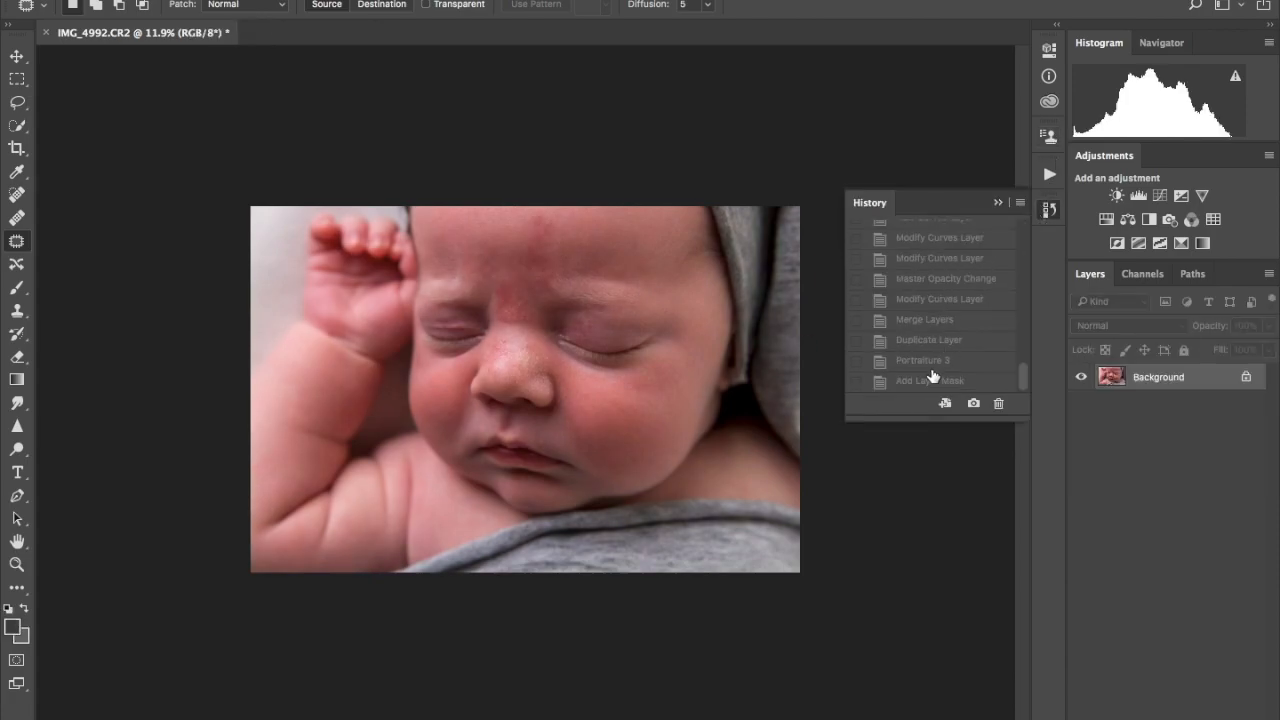
Step: Revert to the Add Layer Mask history state and collapse the History panel
left_click(929, 380)
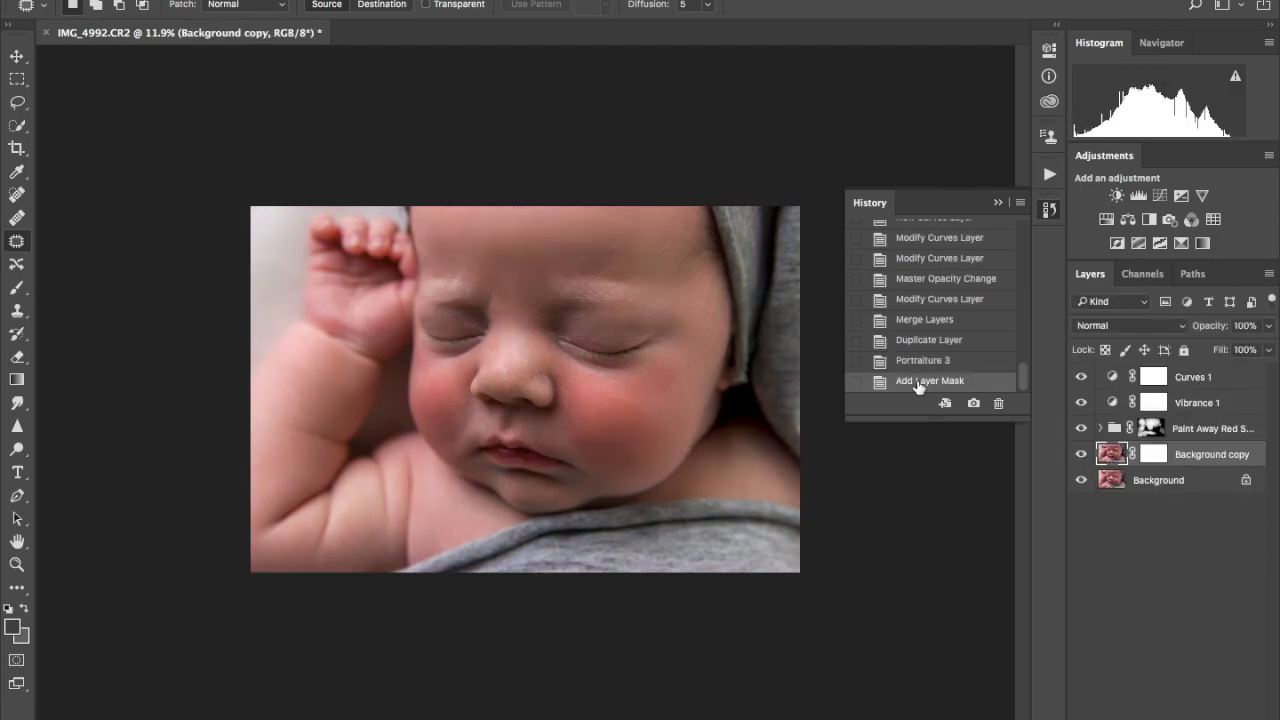
left_click(930, 230)
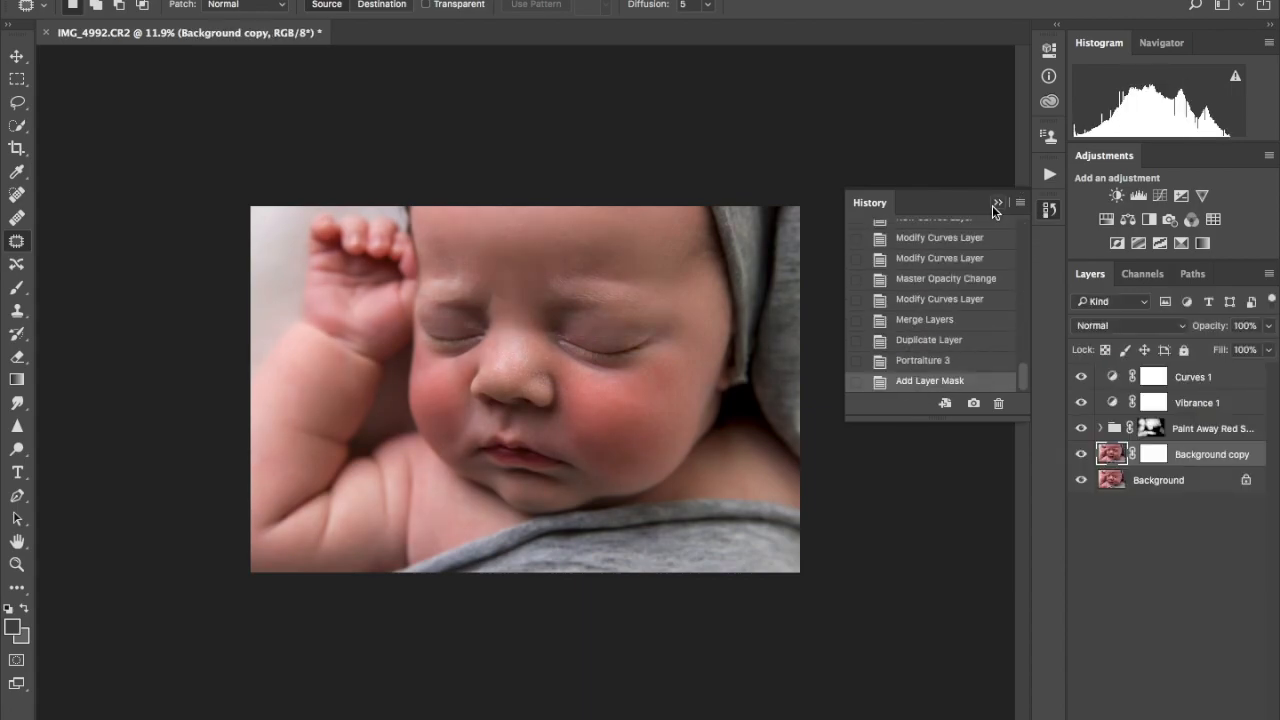
left_click(997, 203)
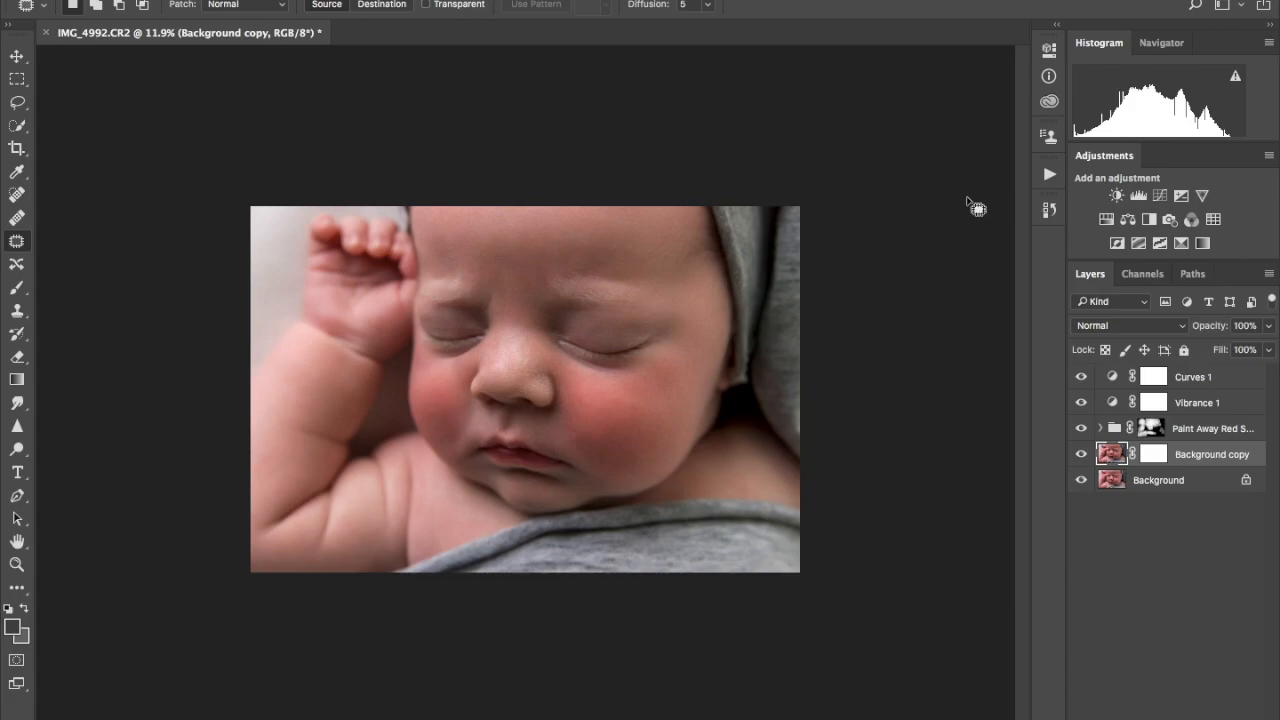